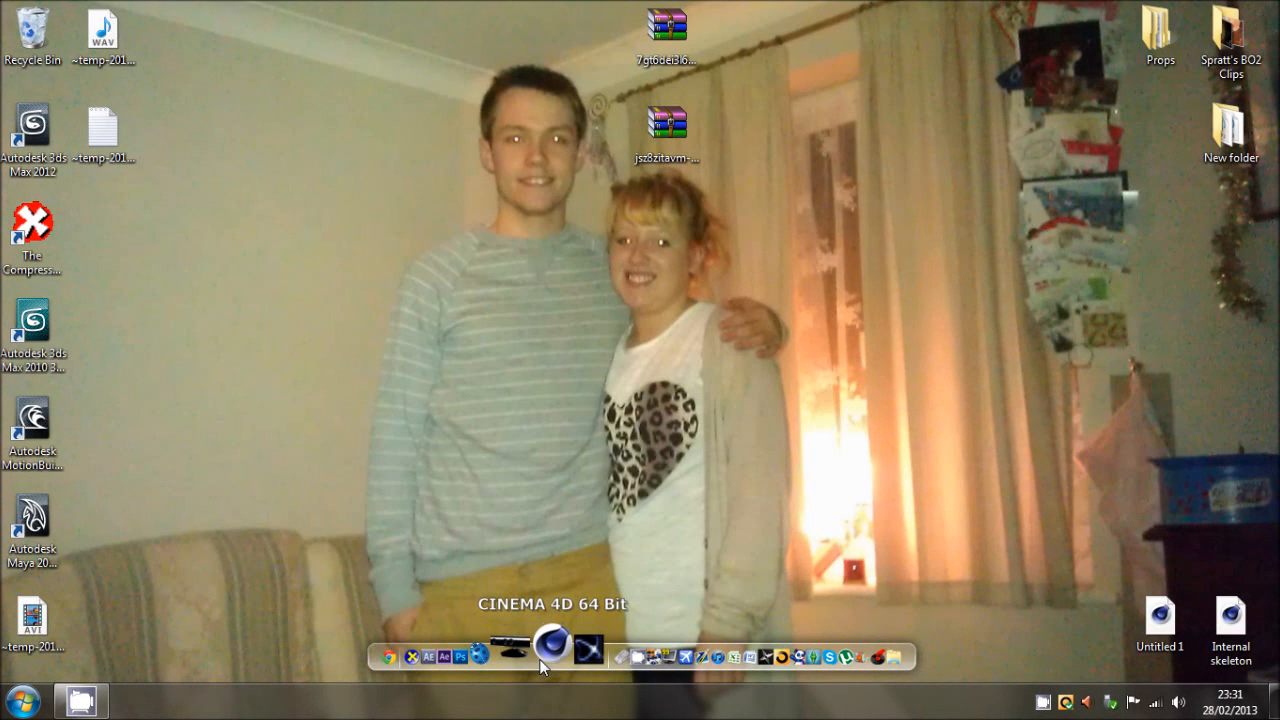
Launch Cinema 4D from the dock and select the old CLAW files for deletion.
click(553, 656)
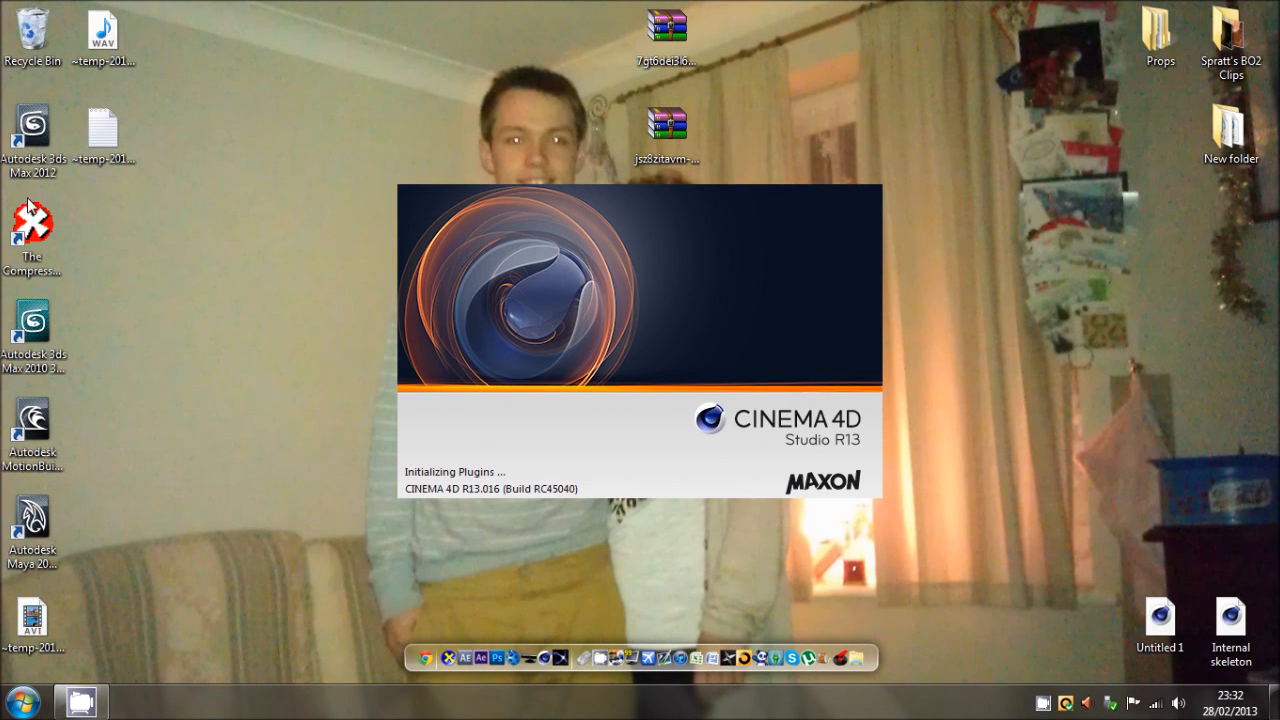
click(32, 225)
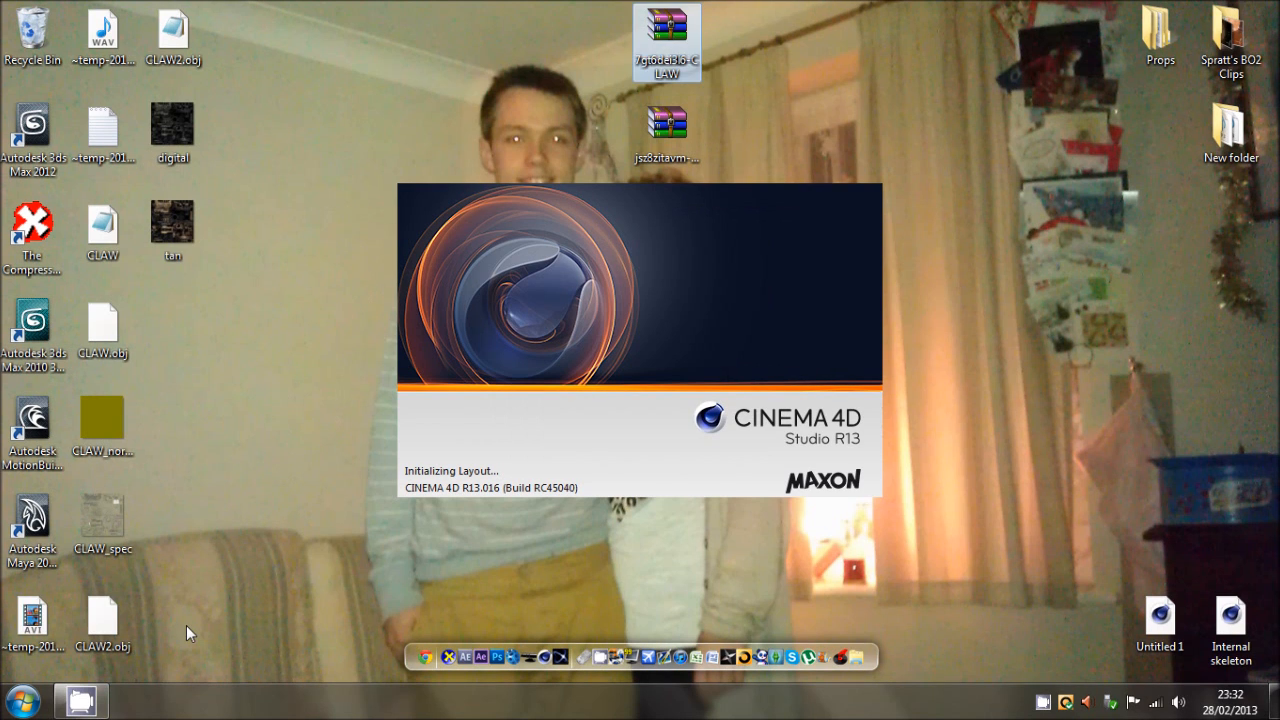
click(102, 420)
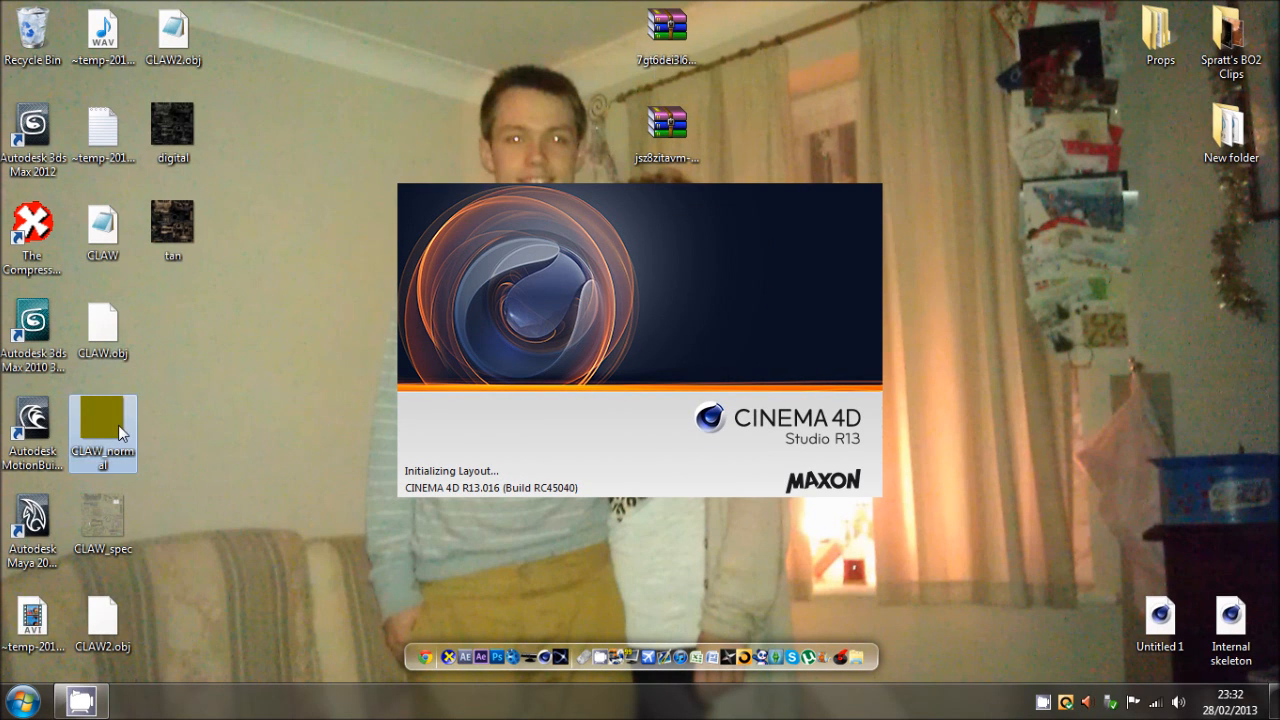
mouse_move(218, 650)
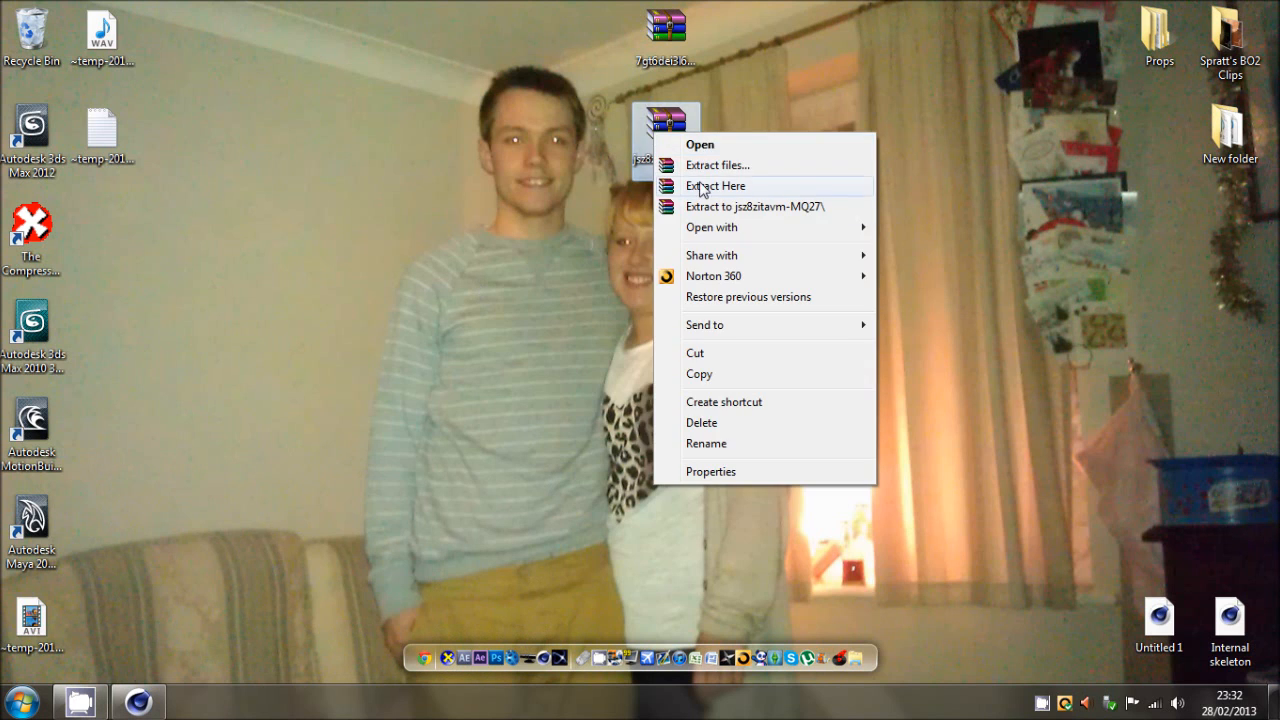
Extract the jsz8zitavm archive onto the desktop.
click(714, 185)
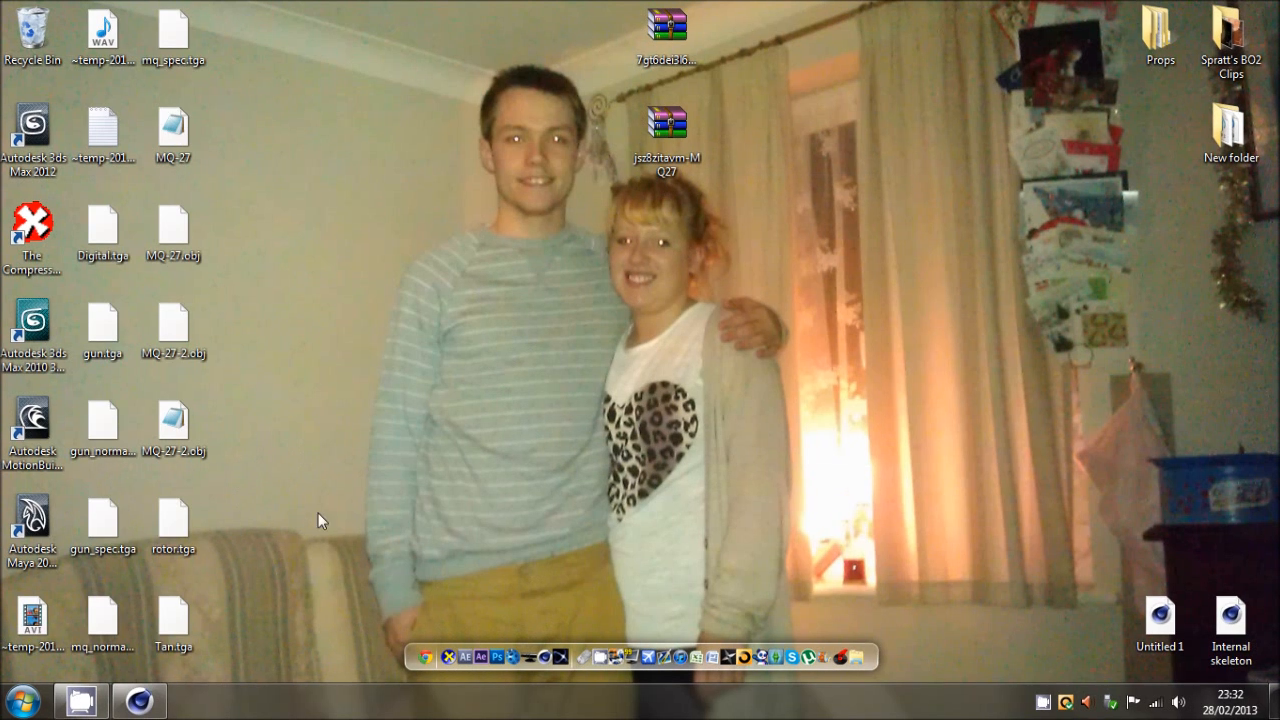
click(102, 420)
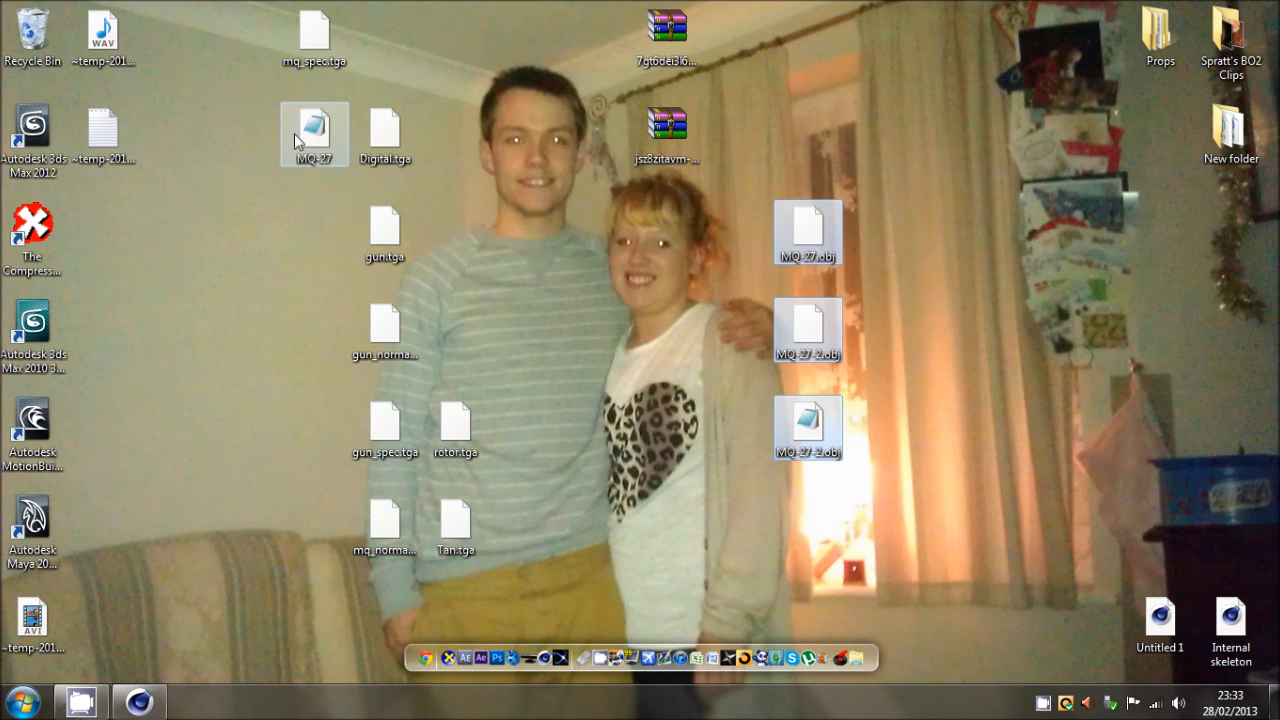
Move the MQ-27 model beside the OBJ files and gather the gun textures into one row.
drag(314, 134, 738, 232)
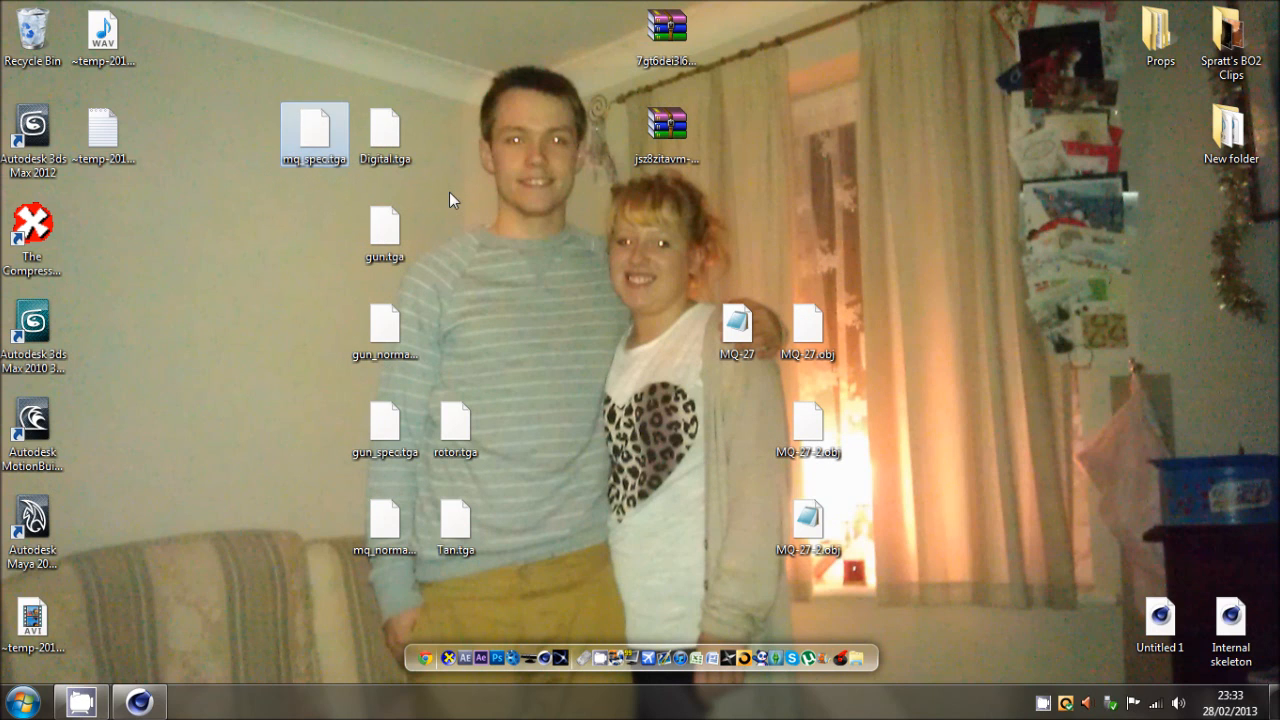
click(385, 135)
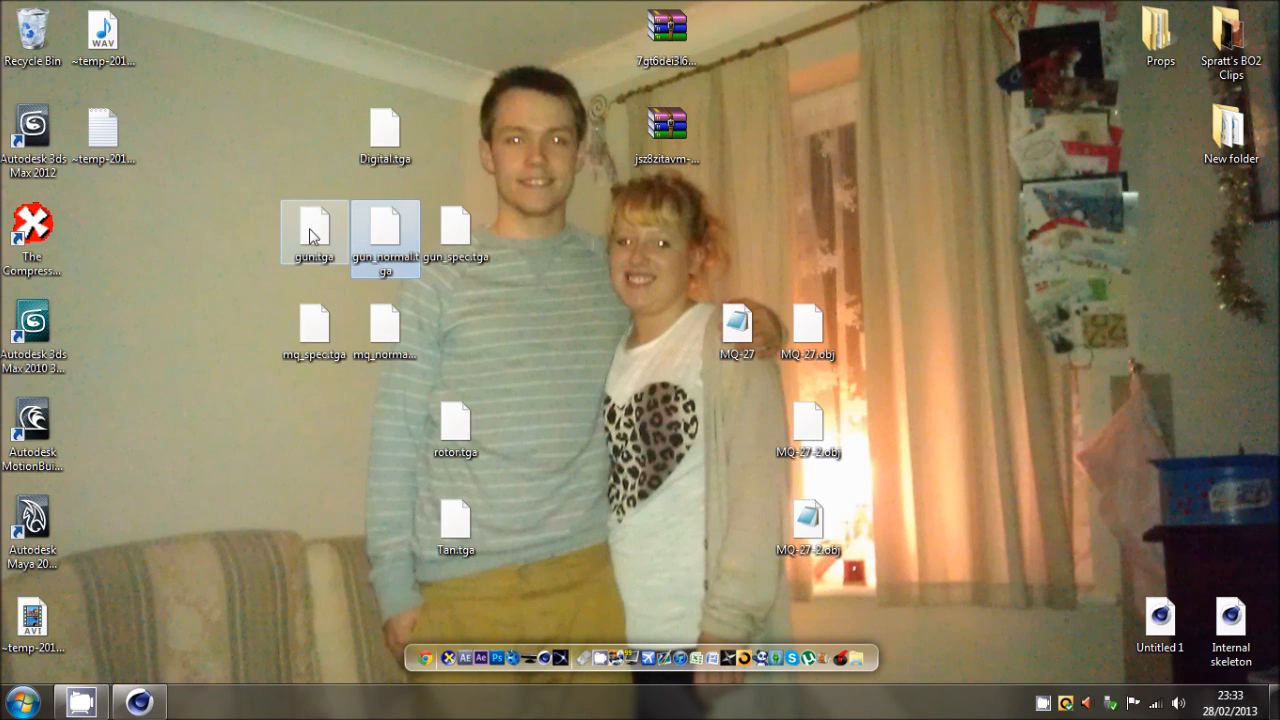
click(455, 232)
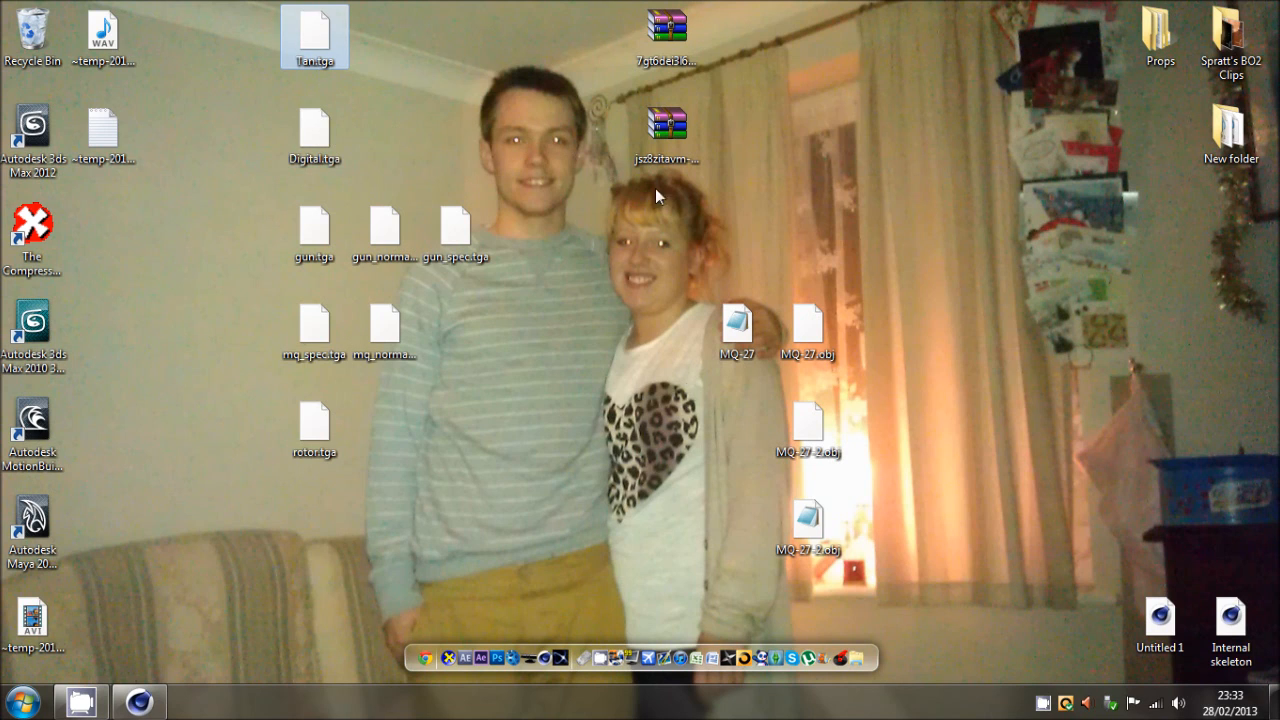
mouse_move(670, 394)
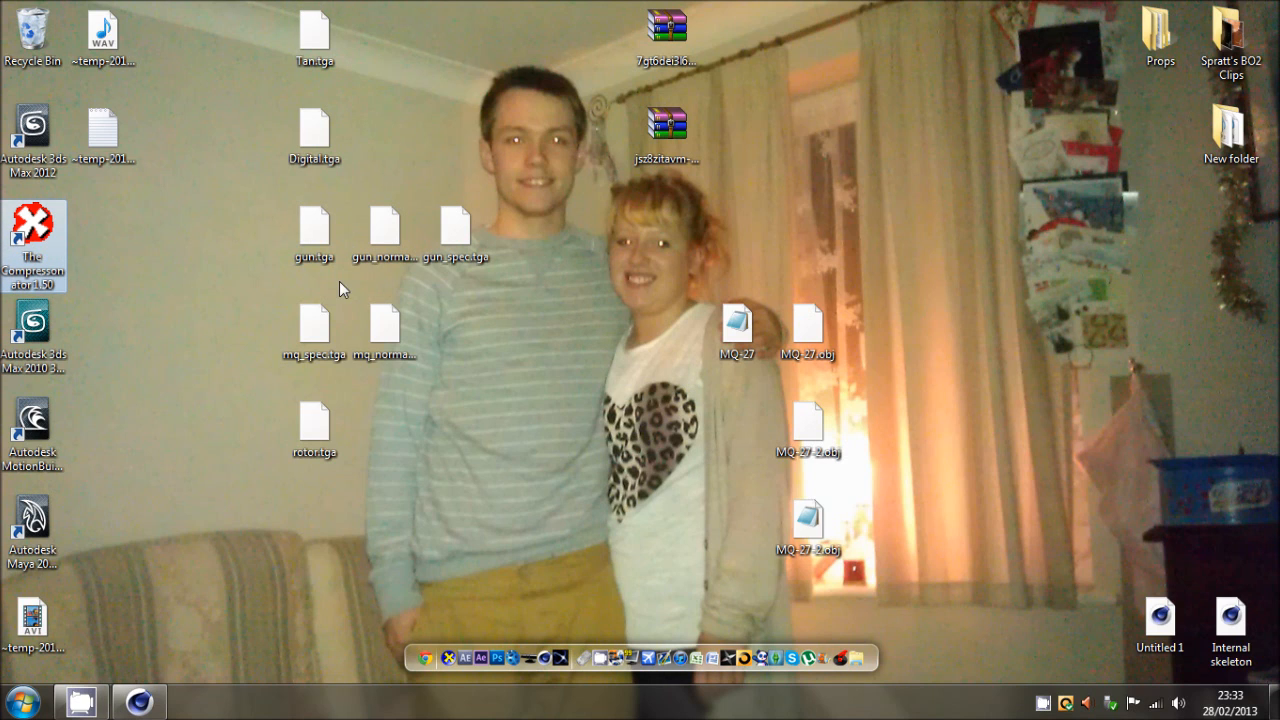
click(385, 230)
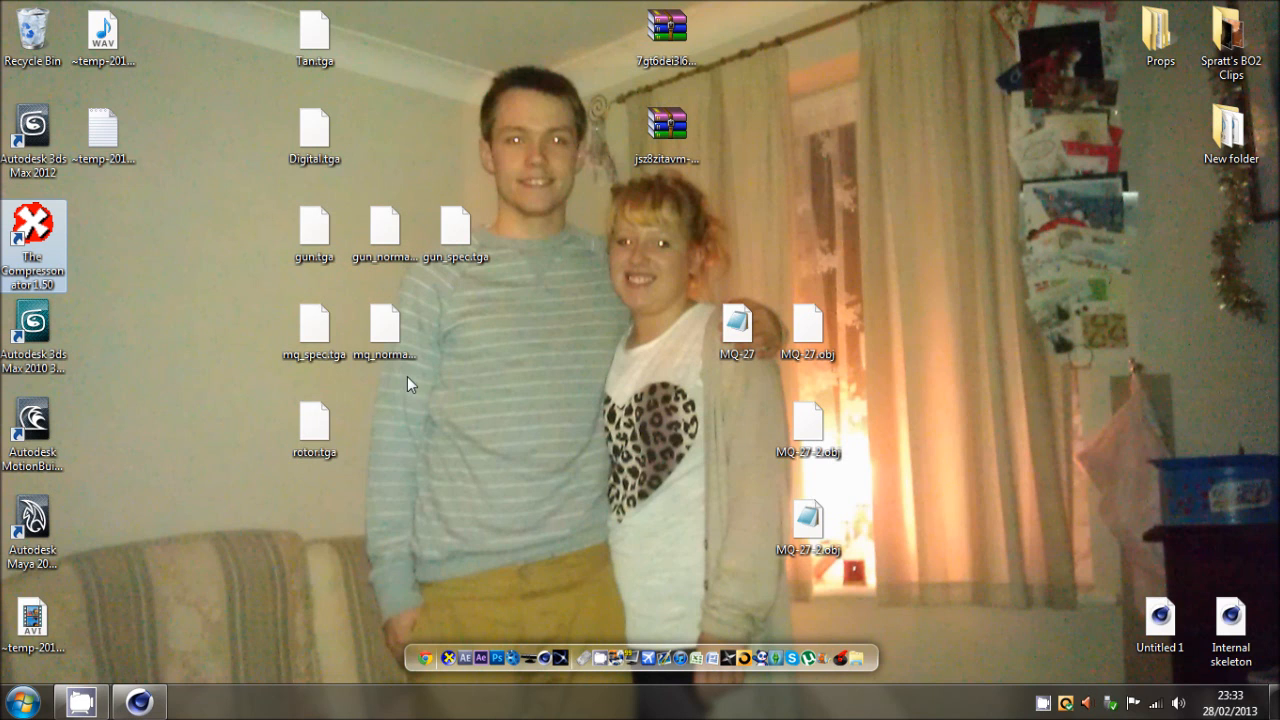
Save gun, gun_normal and gun_spec as Desktop BMPs in TheCompressonator, then close it.
double_click(33, 238)
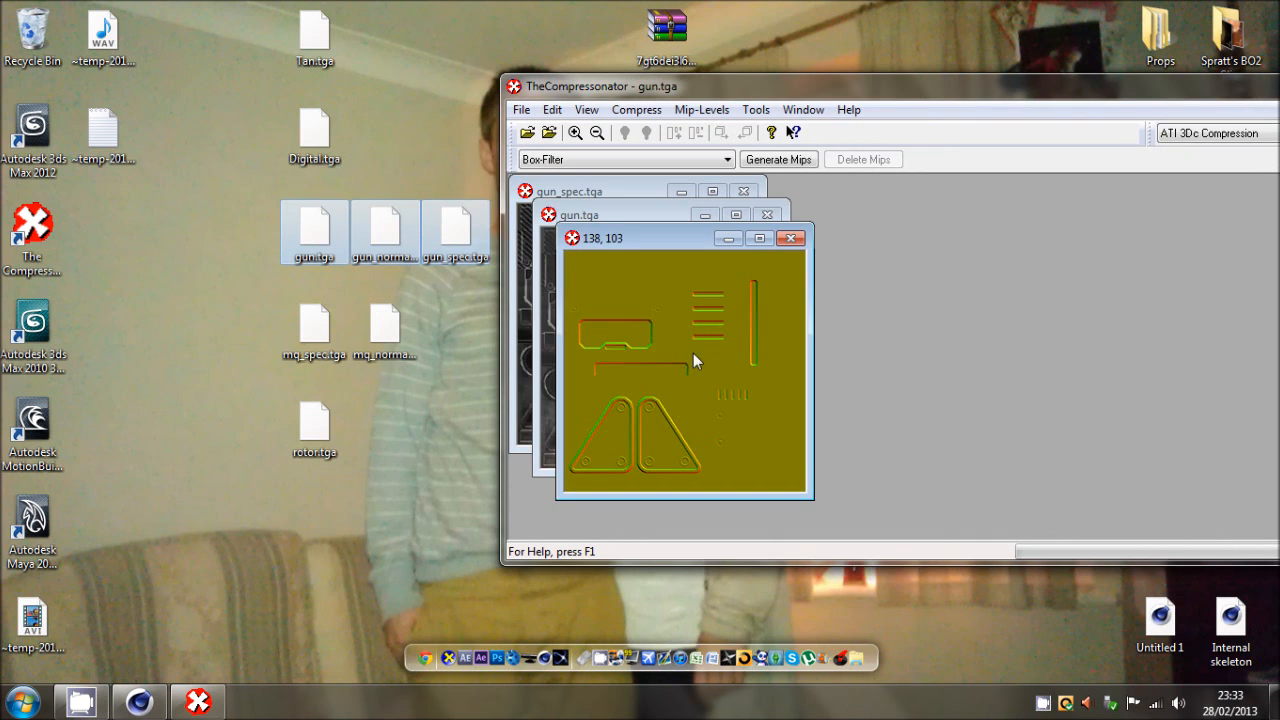
mouse_move(670, 417)
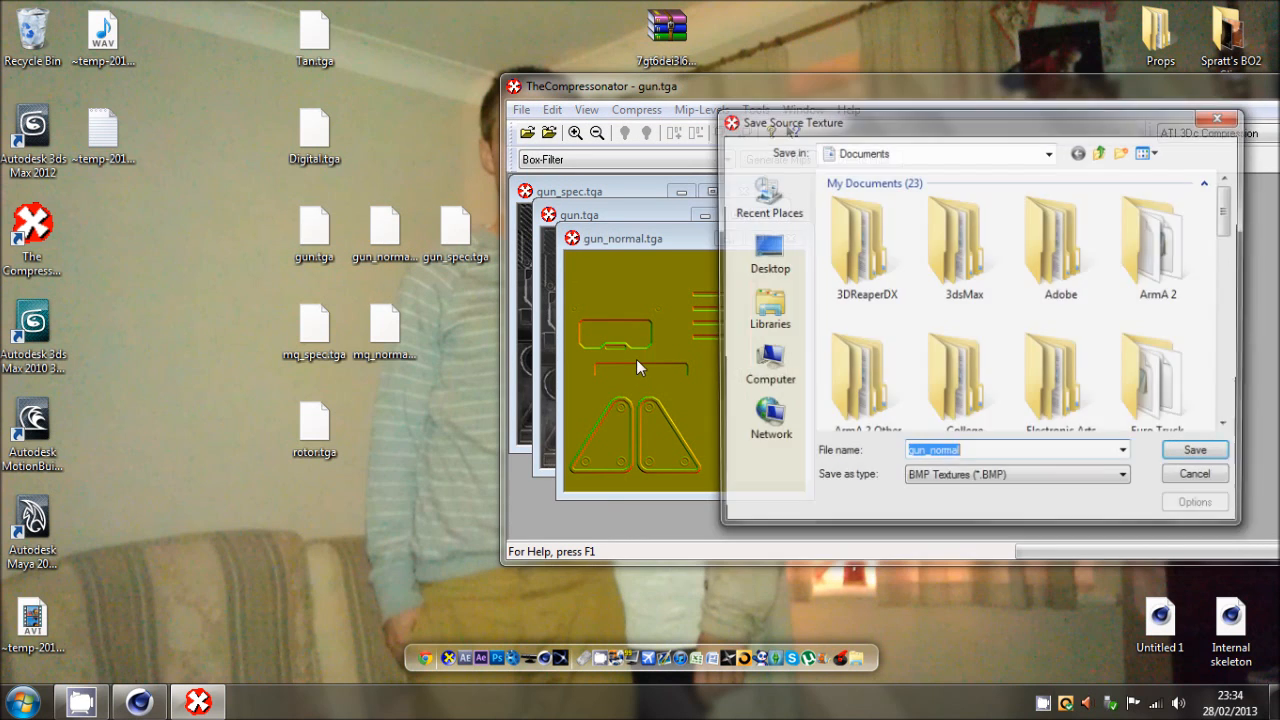
click(770, 250)
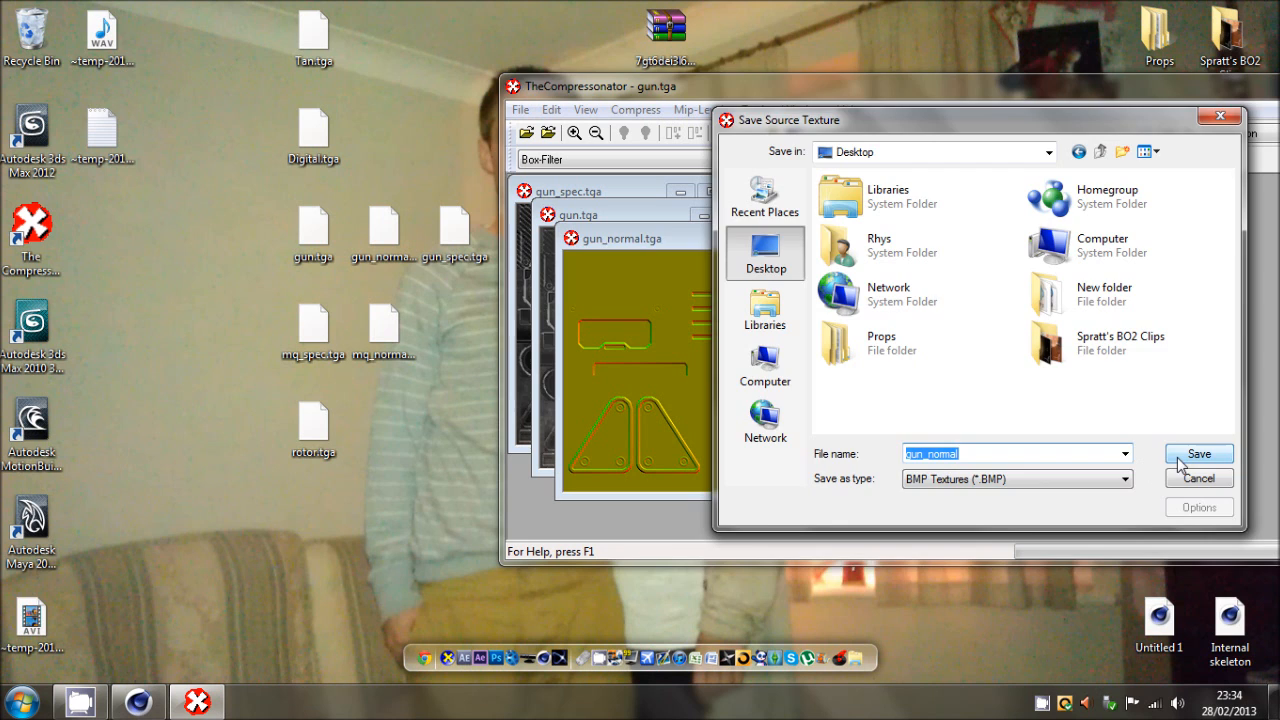
click(1198, 453)
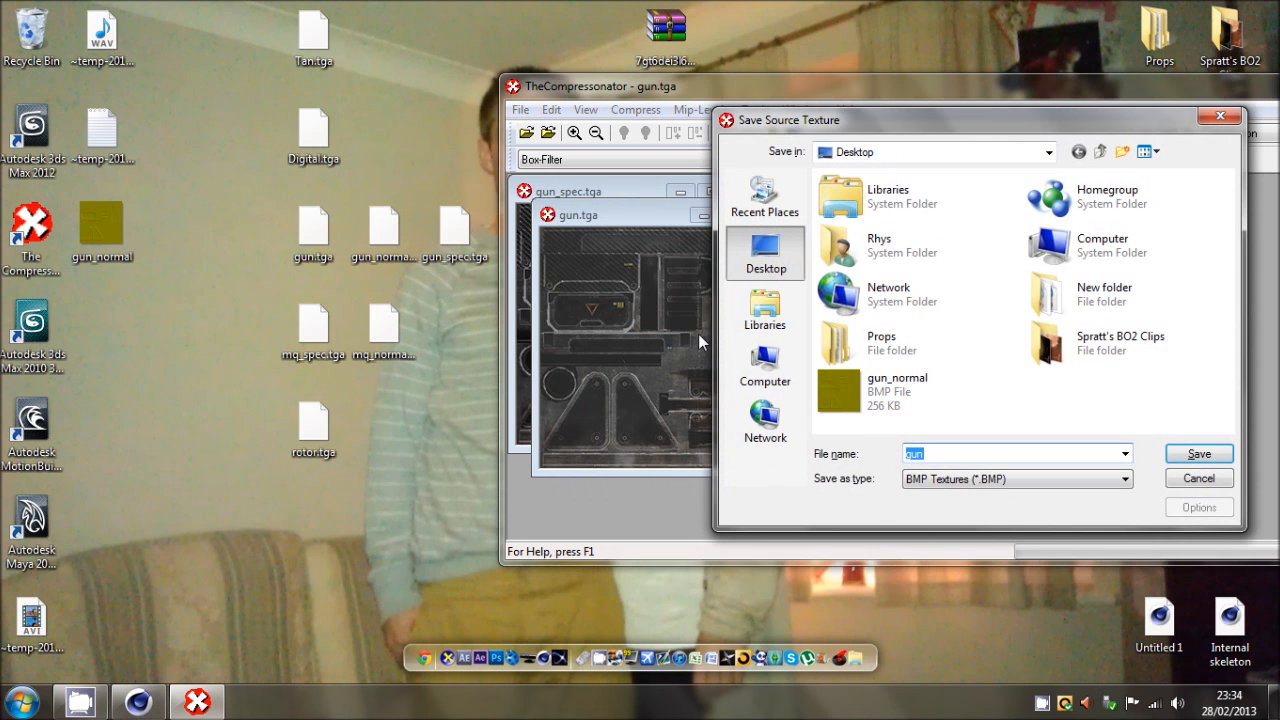
click(1197, 453)
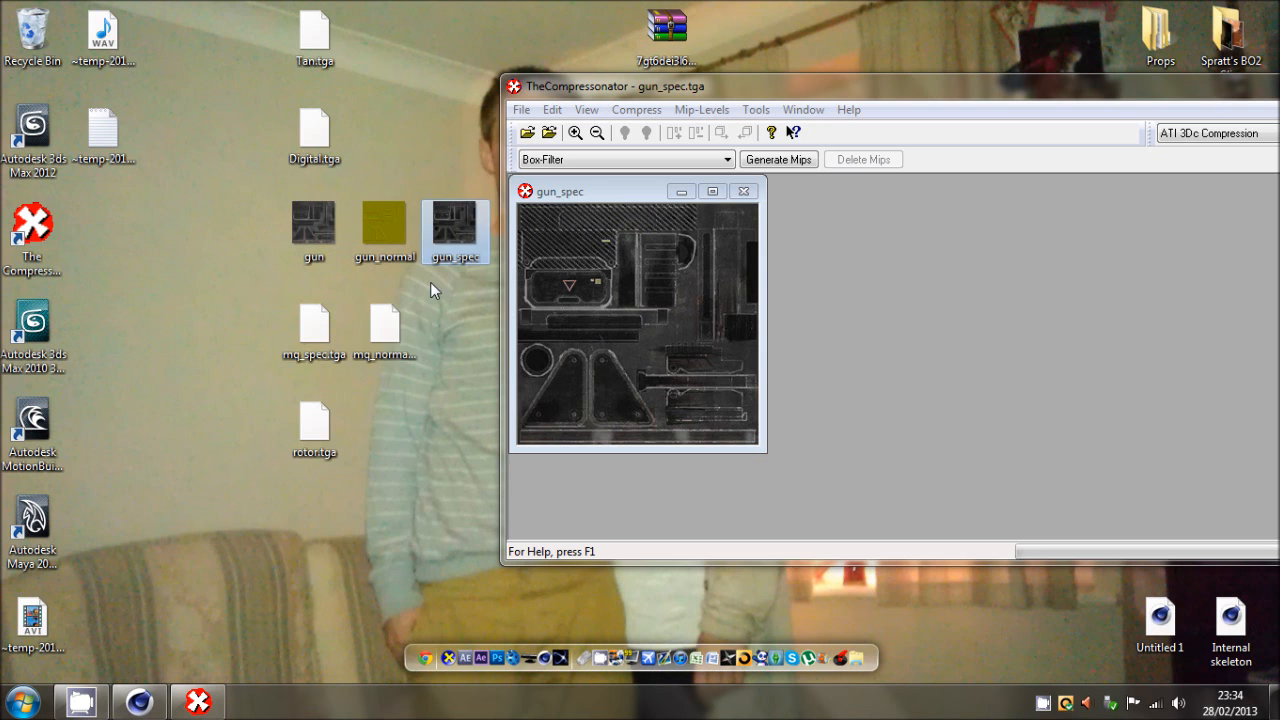
click(744, 191)
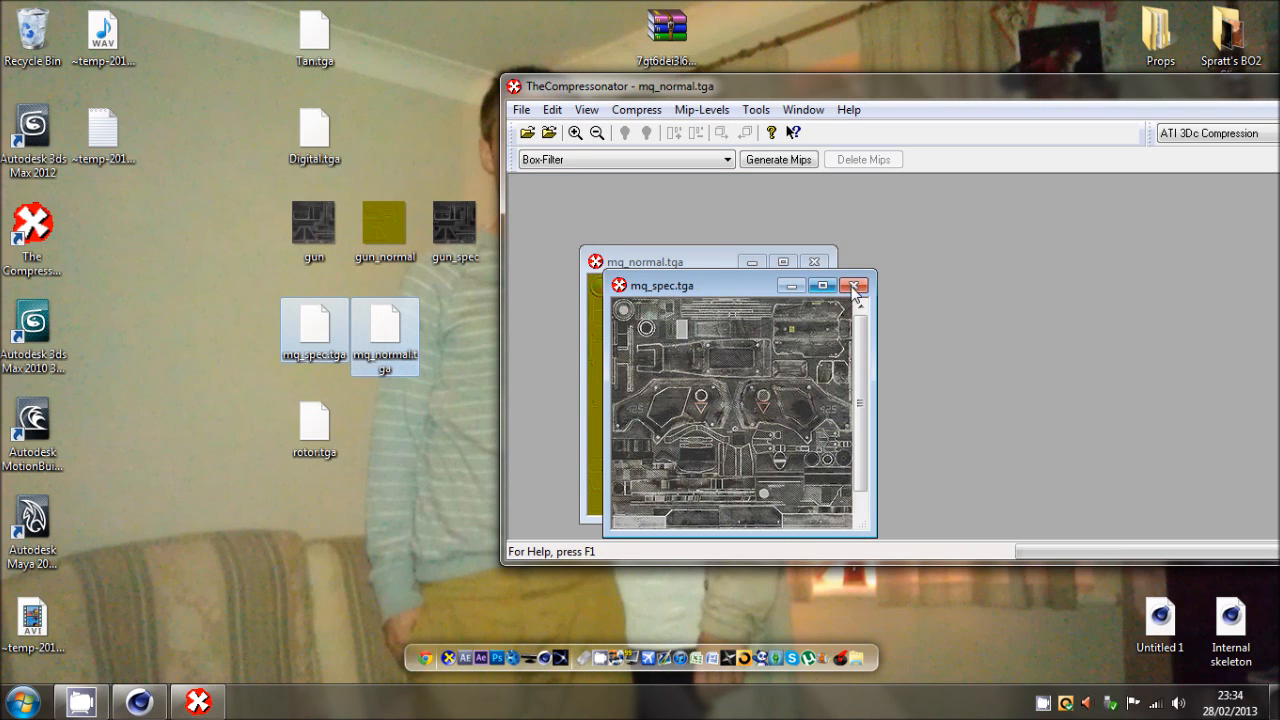
click(855, 285)
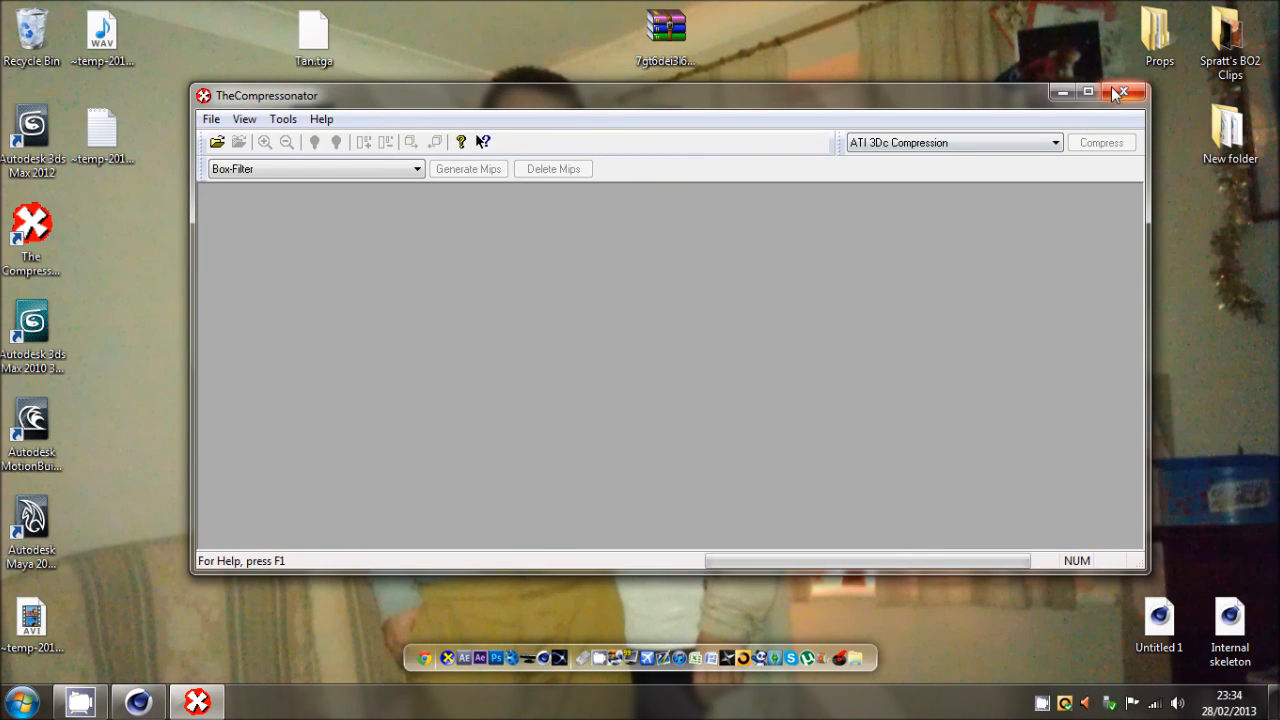
click(1121, 92)
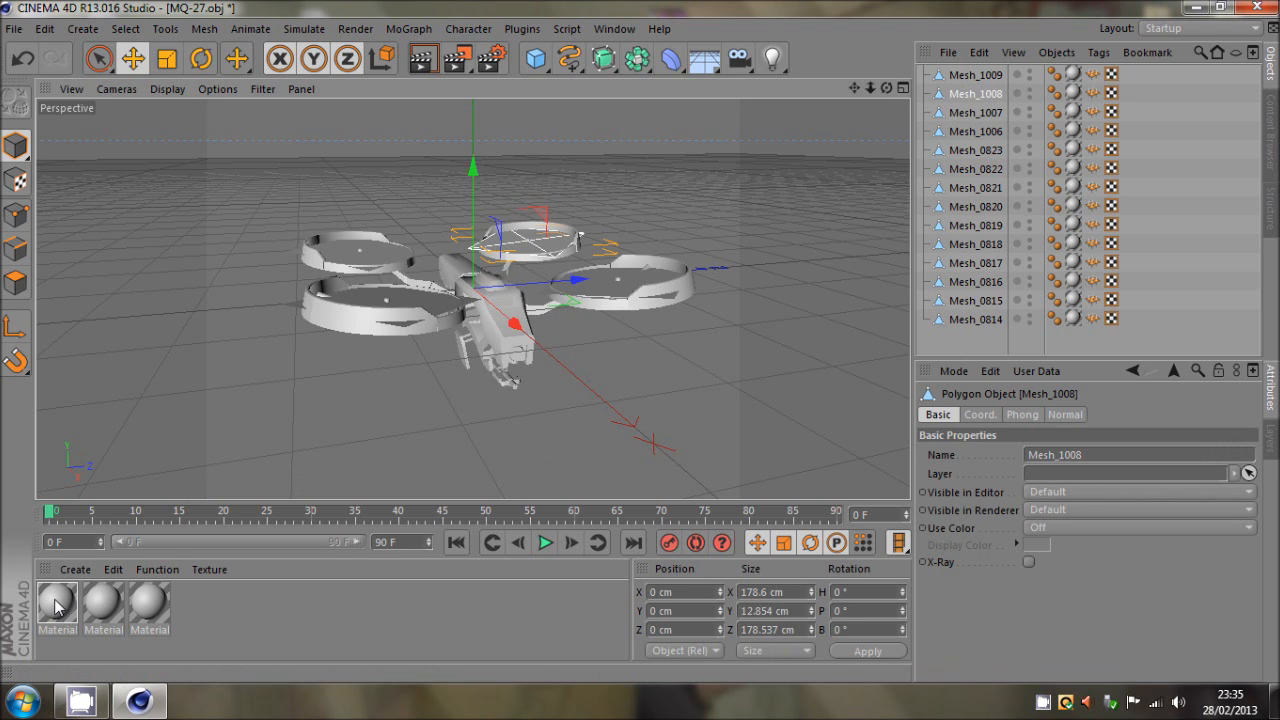
Enable Alpha on the rotor material with the rotor image so the blades turn see-through.
double_click(56, 604)
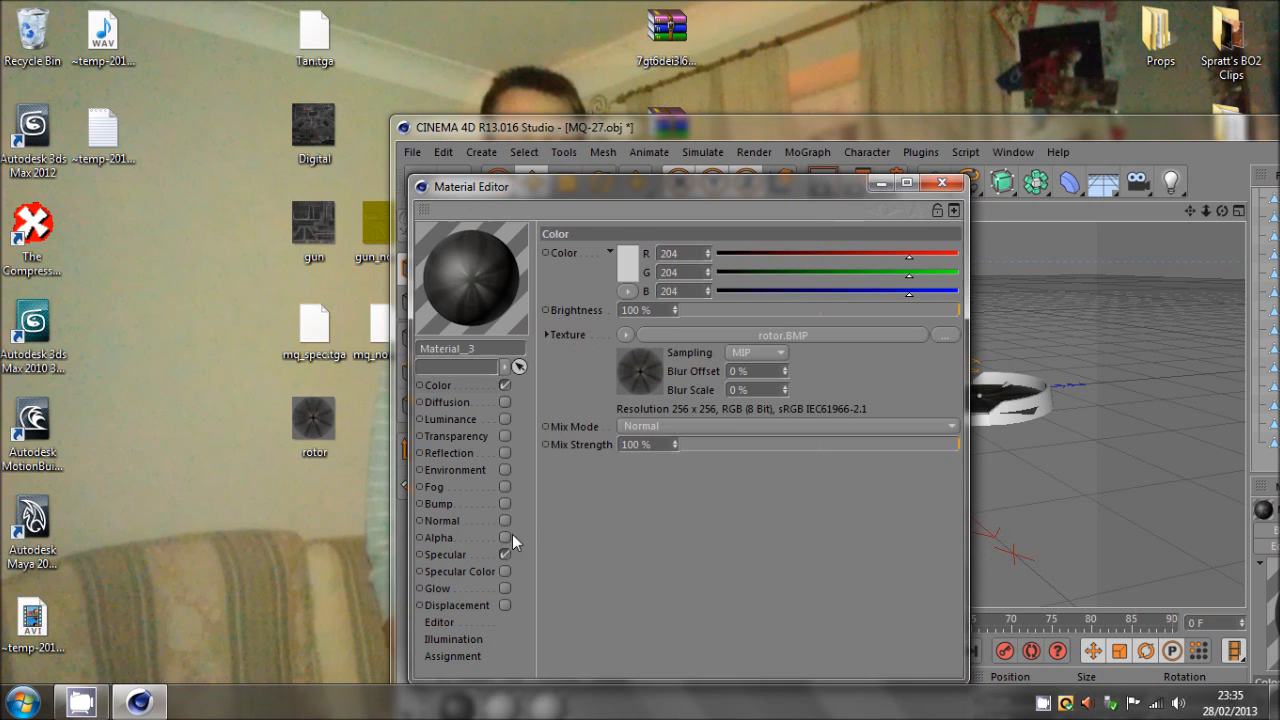
click(941, 186)
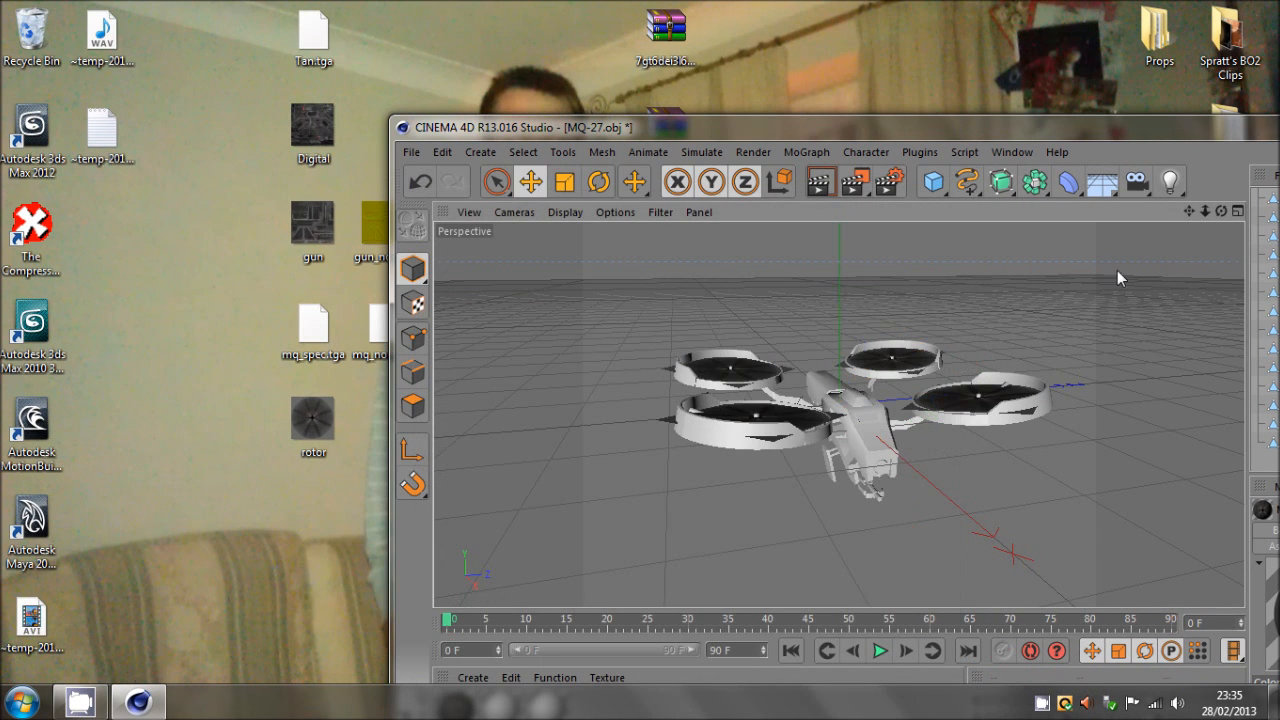
drag(1120, 278, 640, 350)
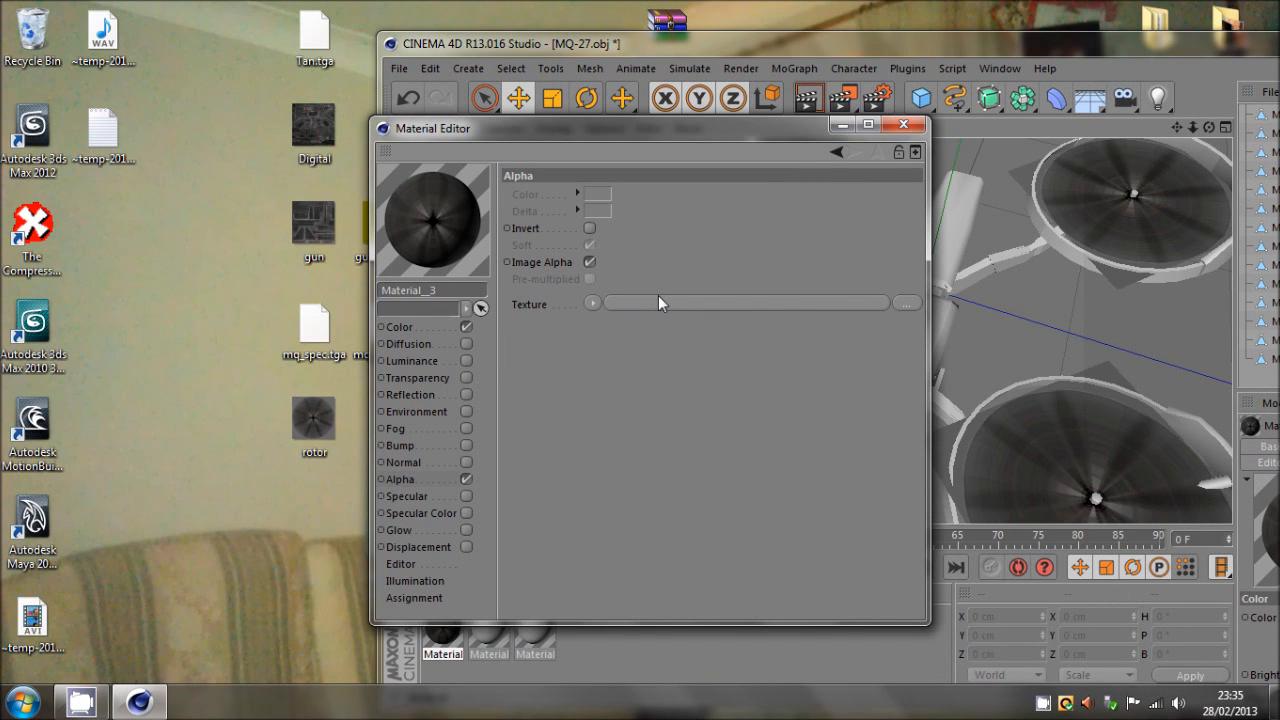
click(903, 124)
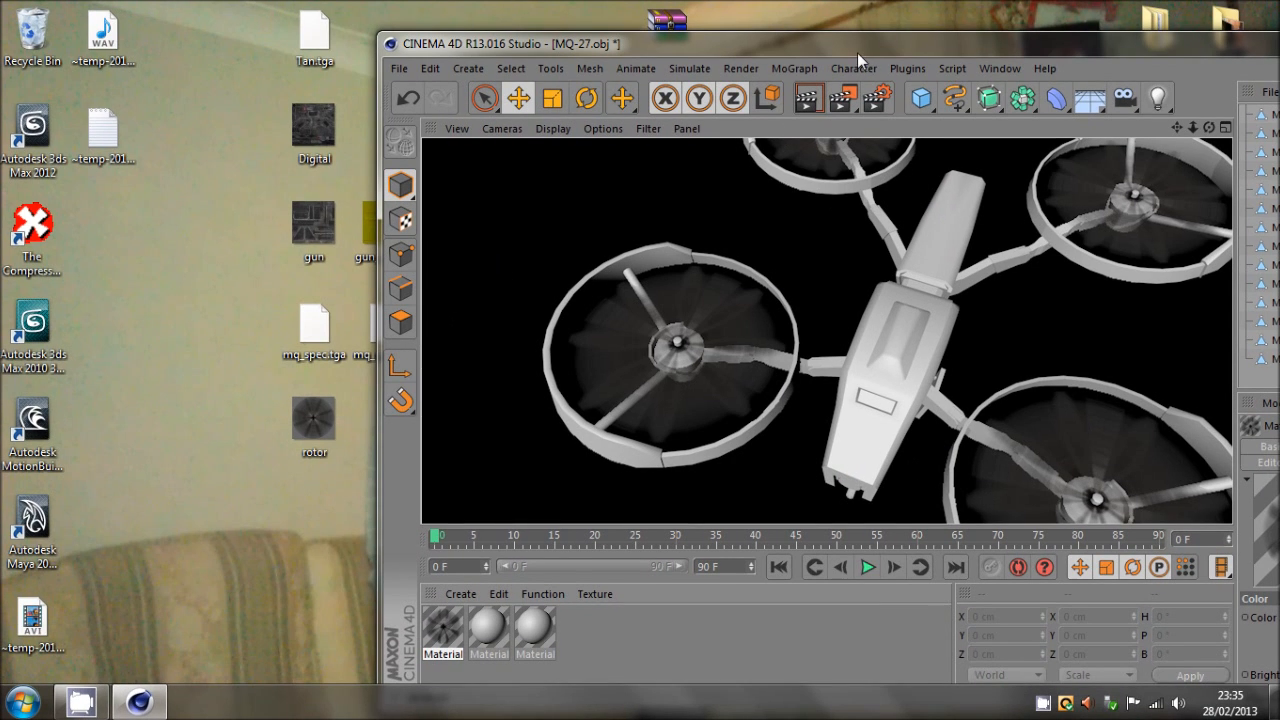
click(890, 300)
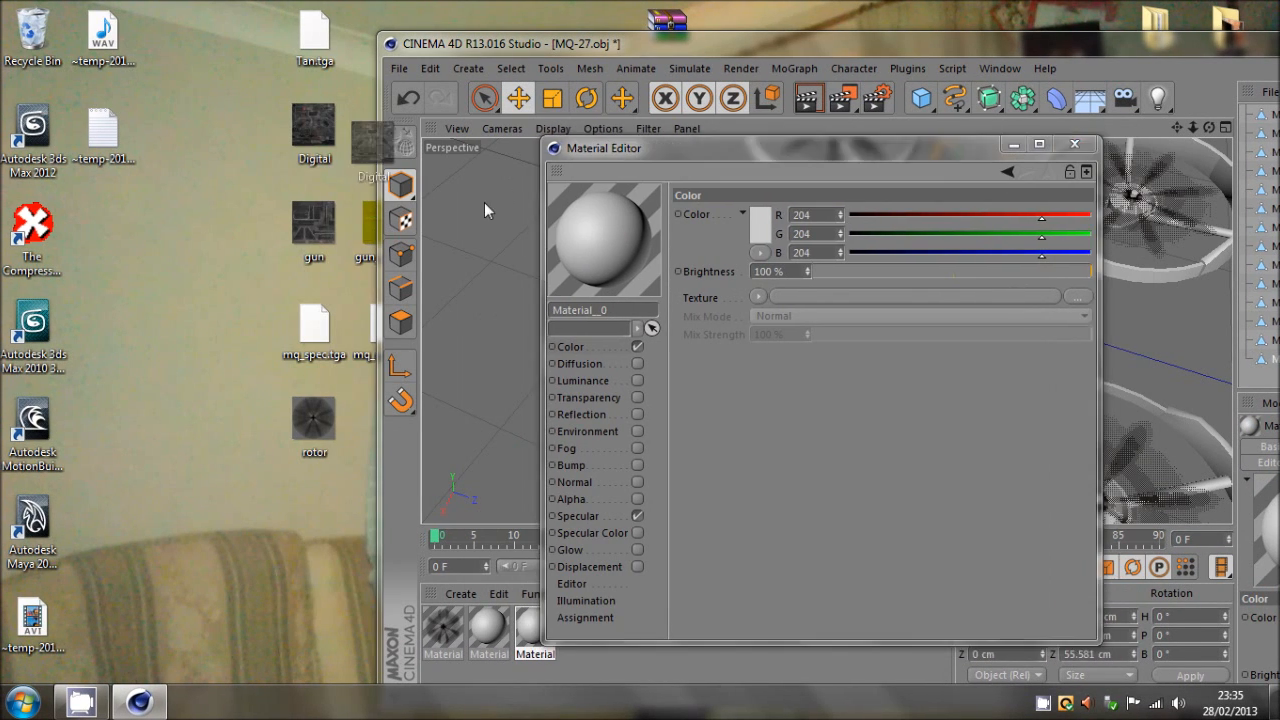
Put the Digital image in the body material's Color texture and enable Specular.
click(578, 515)
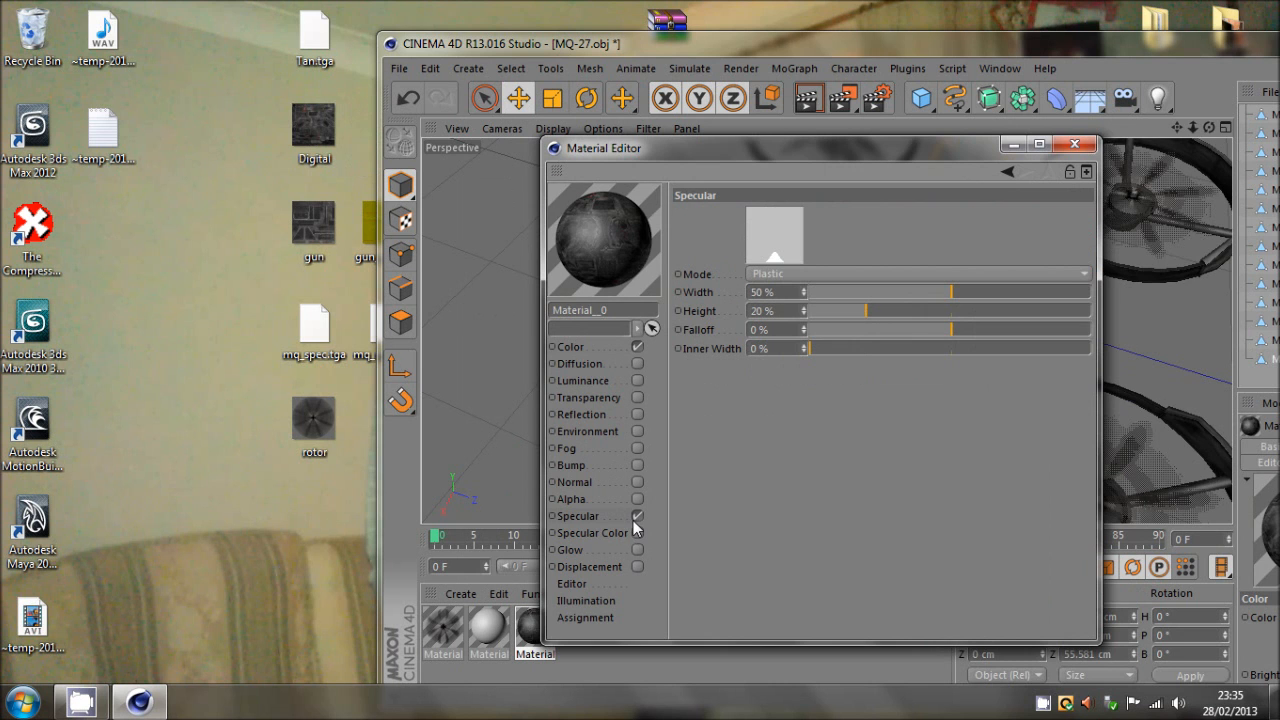
click(1074, 144)
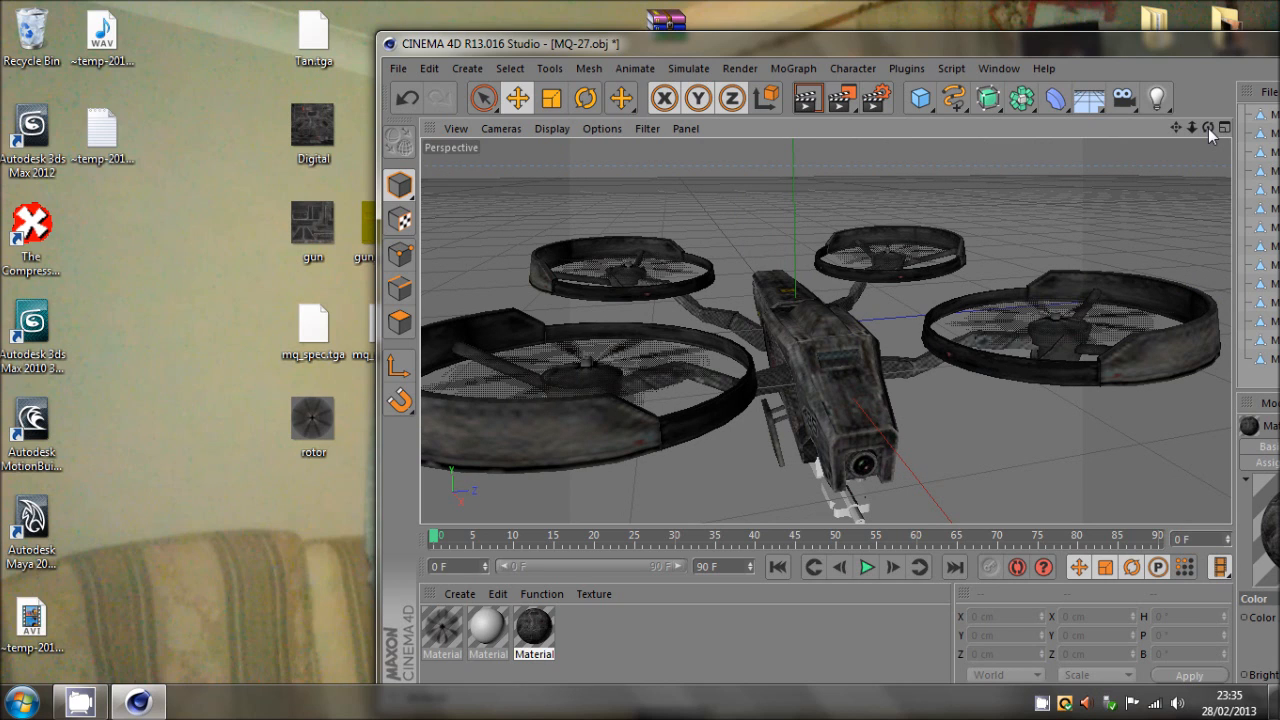
click(313, 125)
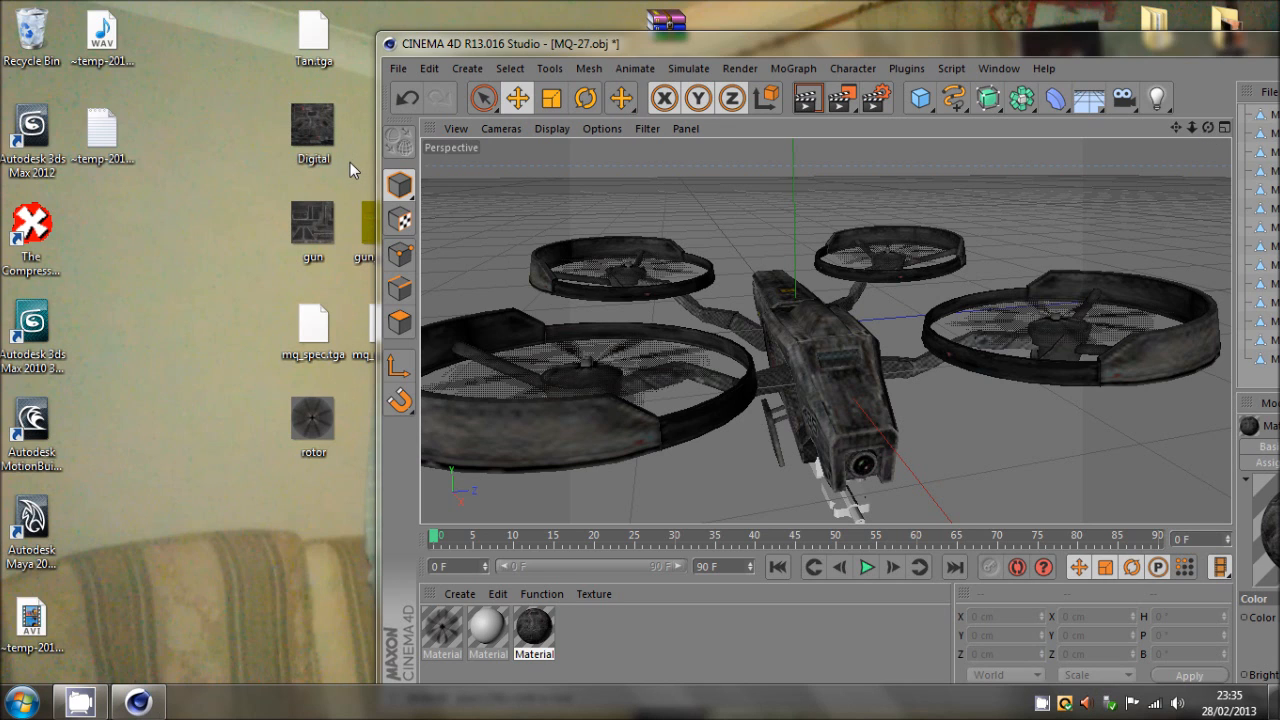
click(312, 123)
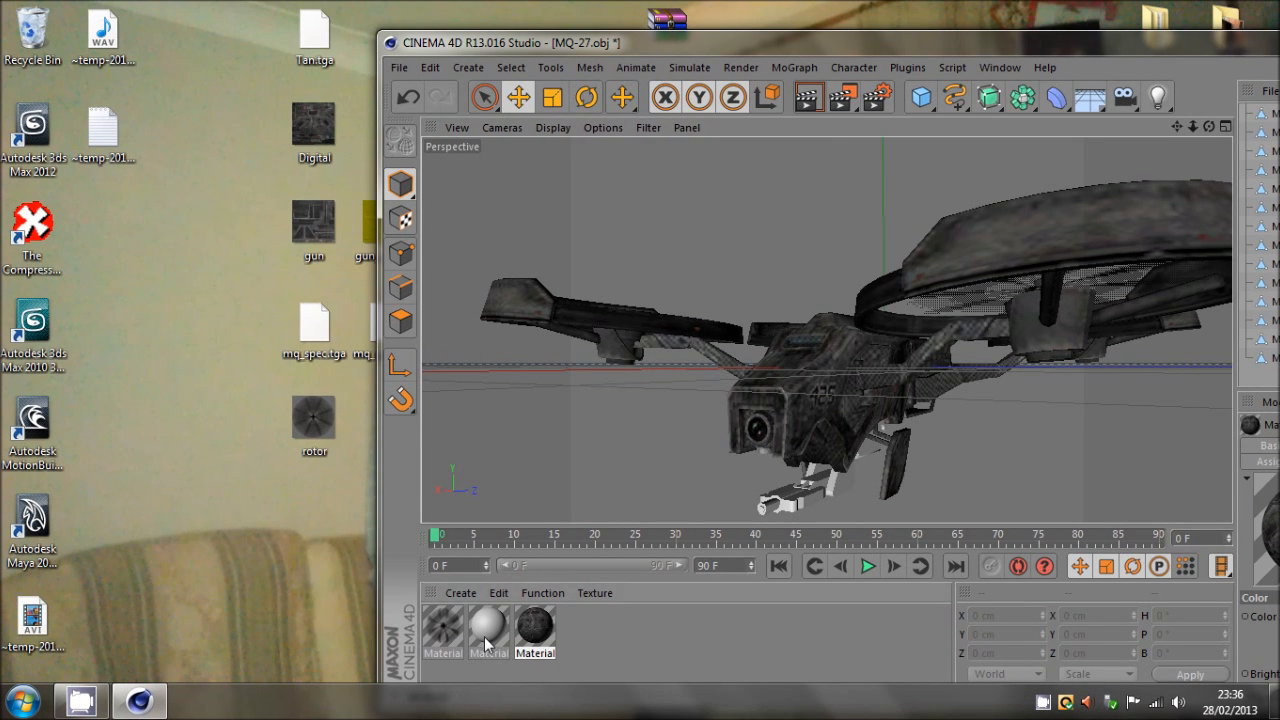
Give the second material gun.BMP as Color texture and gun_normal.BMP as Normal map.
double_click(489, 628)
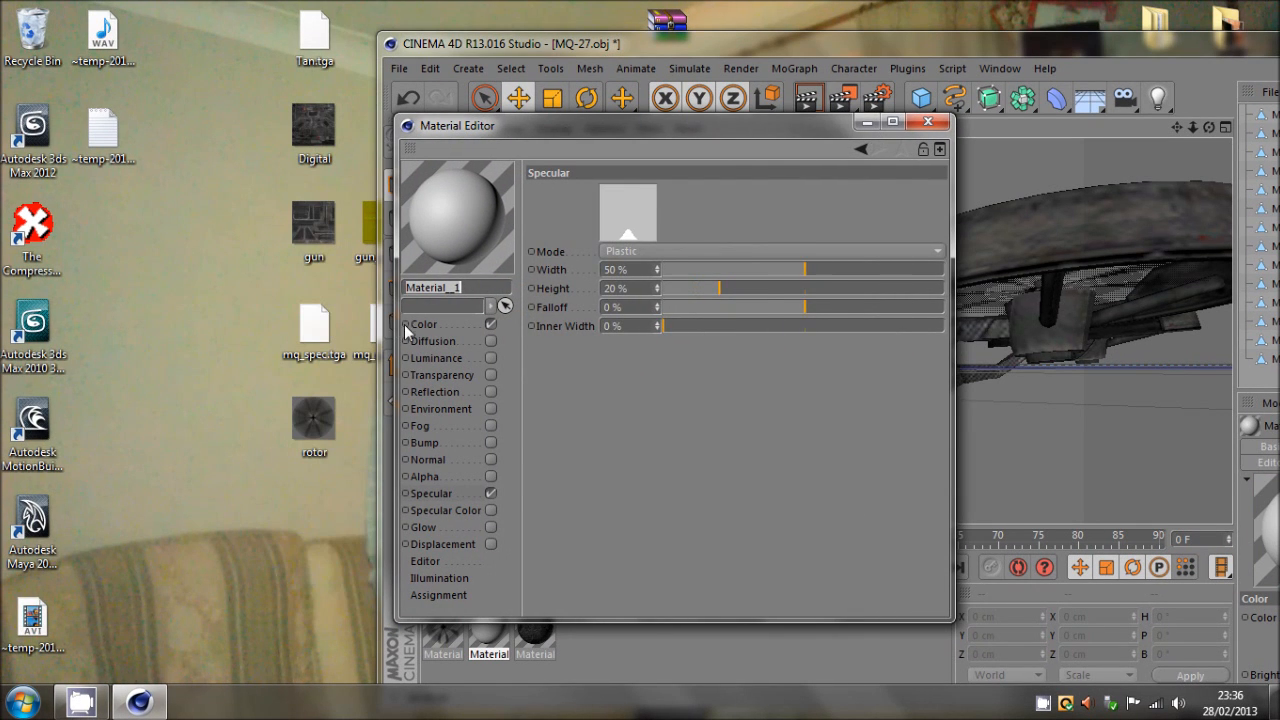
click(424, 323)
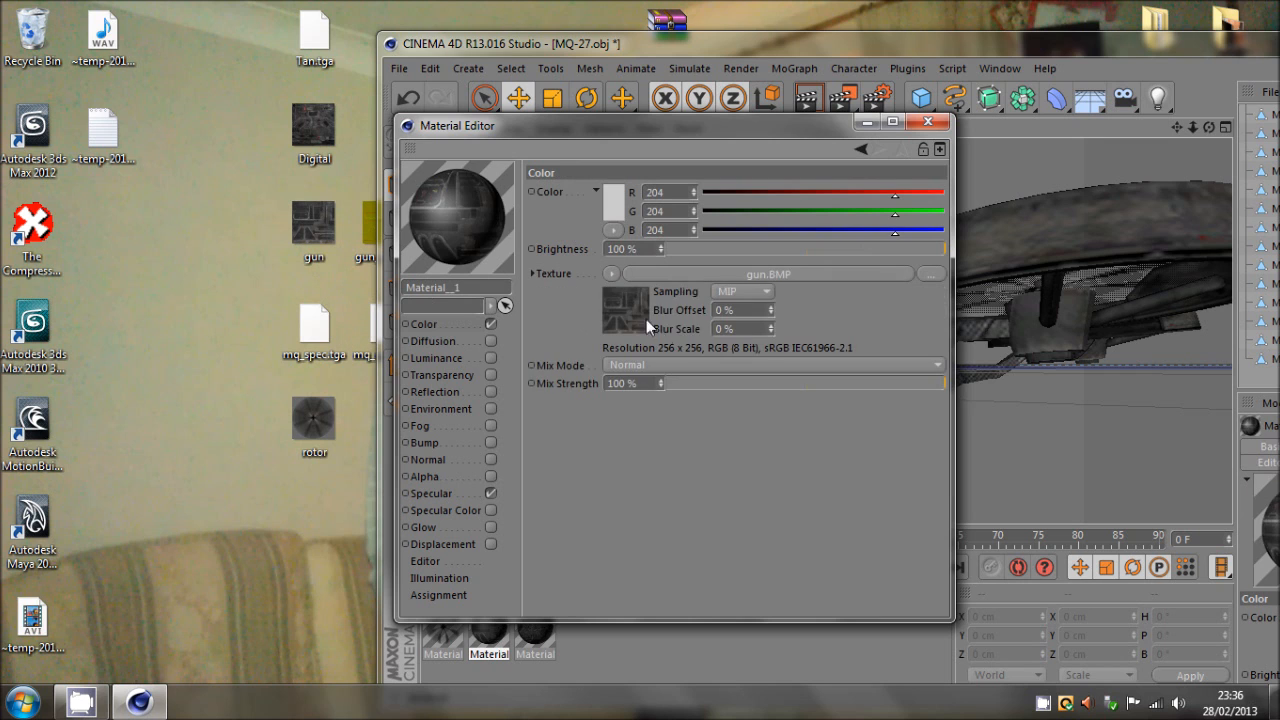
click(427, 459)
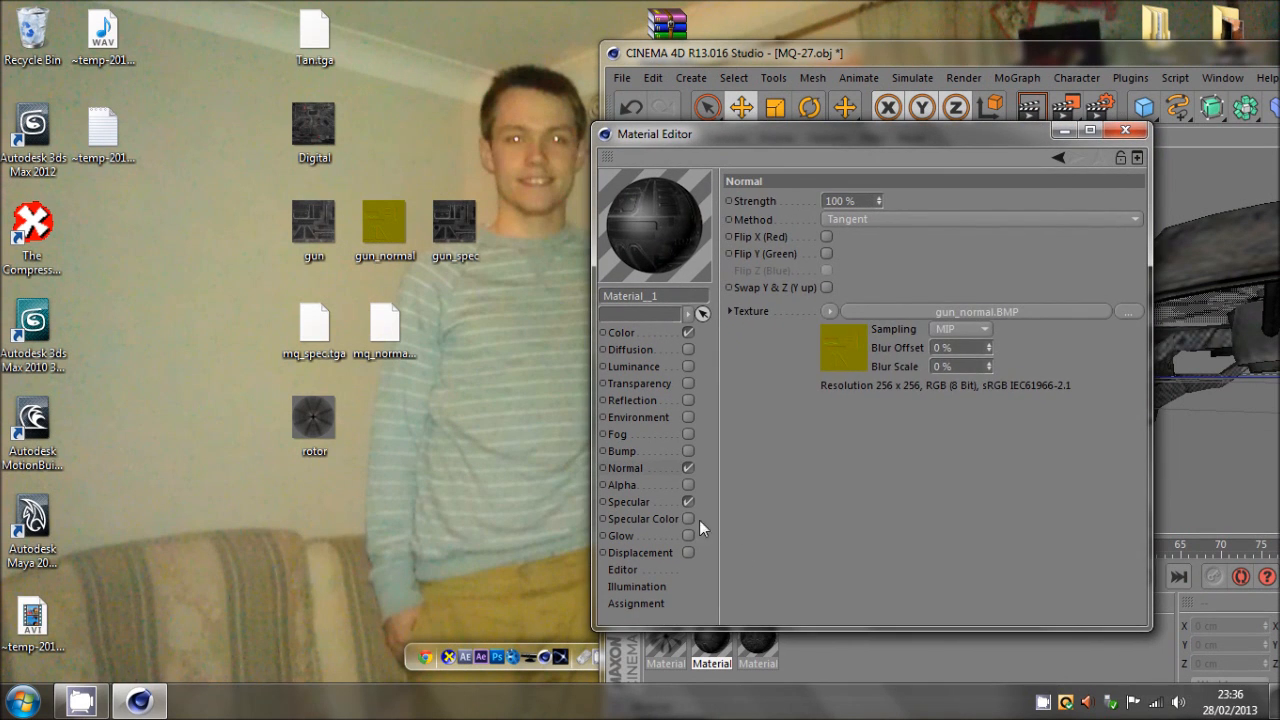
click(643, 518)
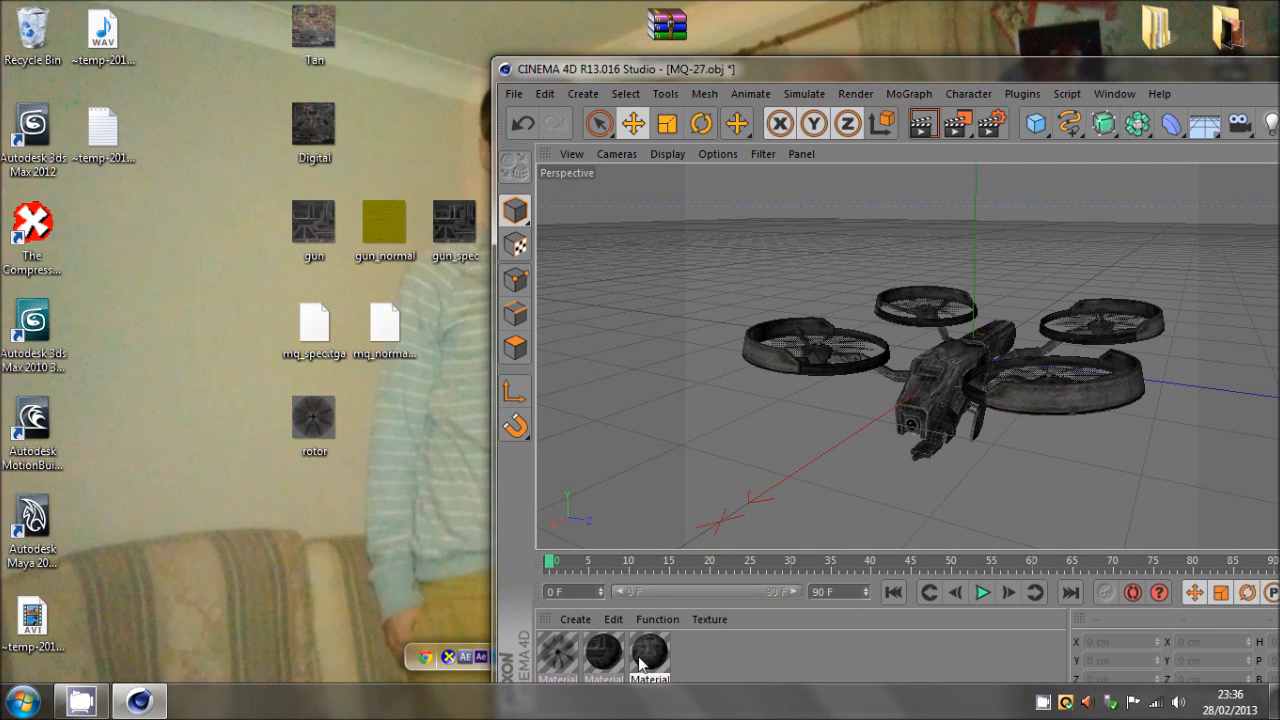
Load Tan.BMP into the body material, then quit Cinema 4D without saving.
double_click(649, 655)
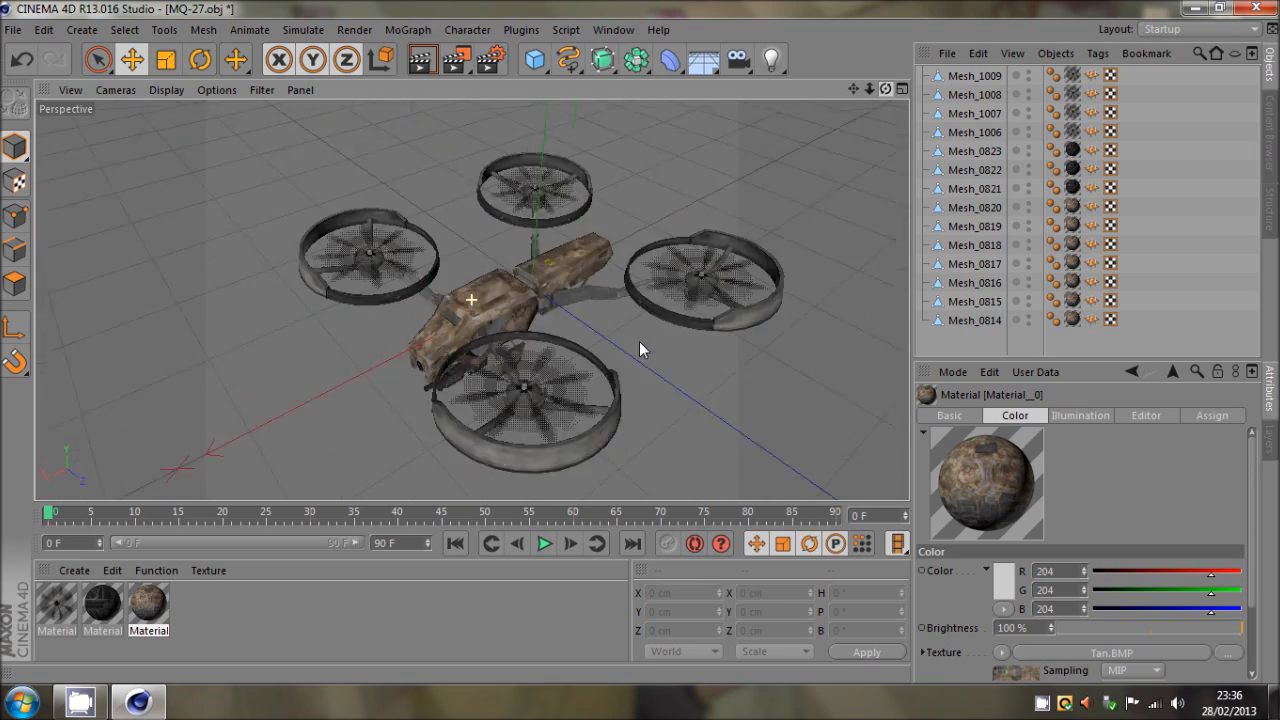
click(1263, 9)
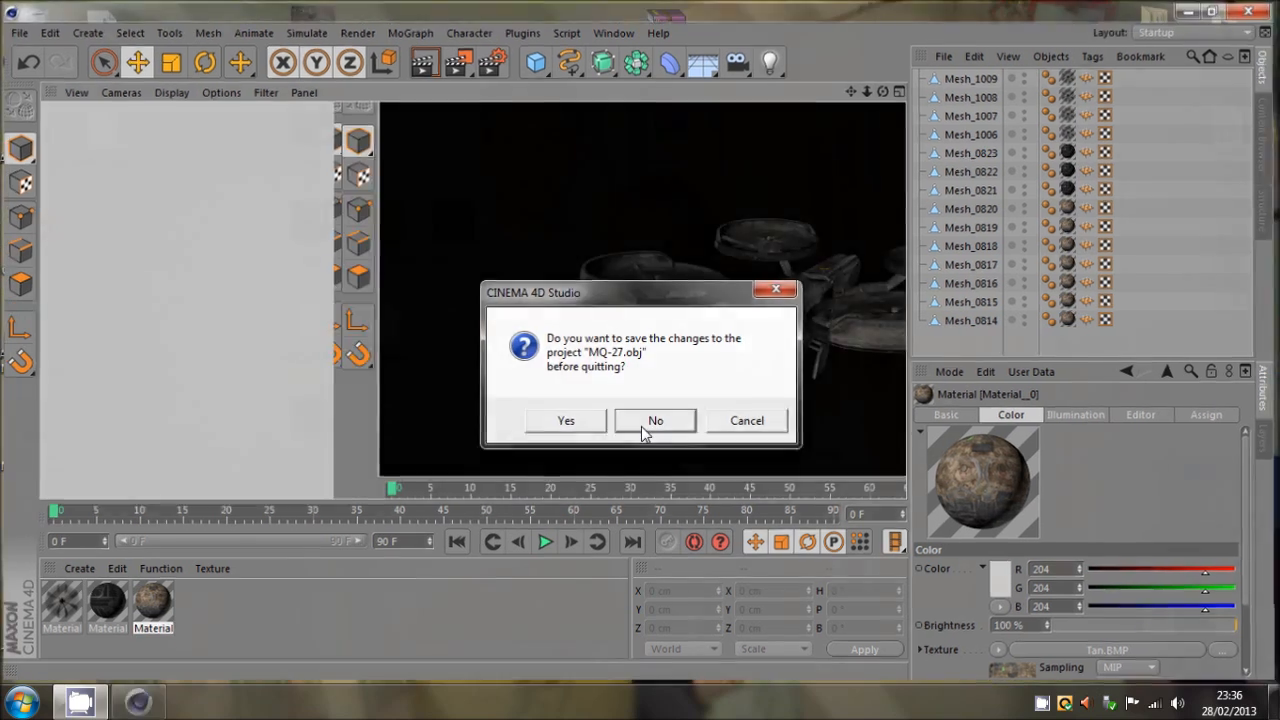
click(655, 420)
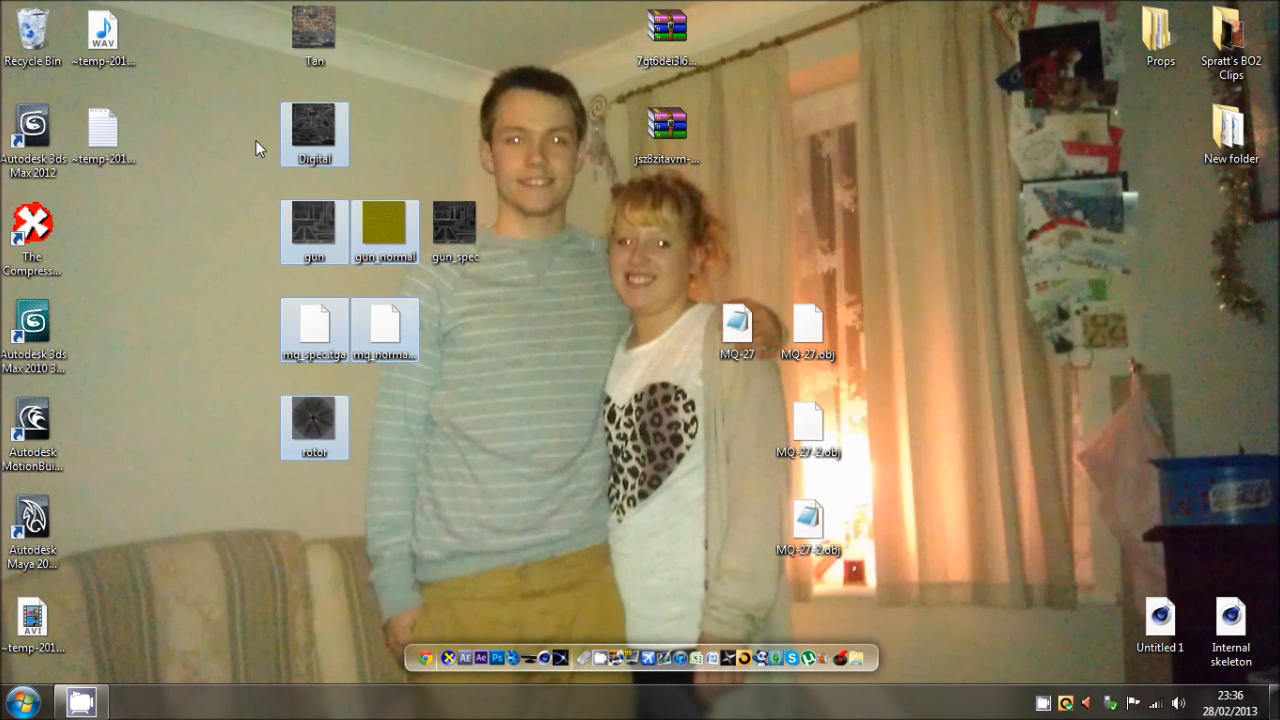
click(560, 497)
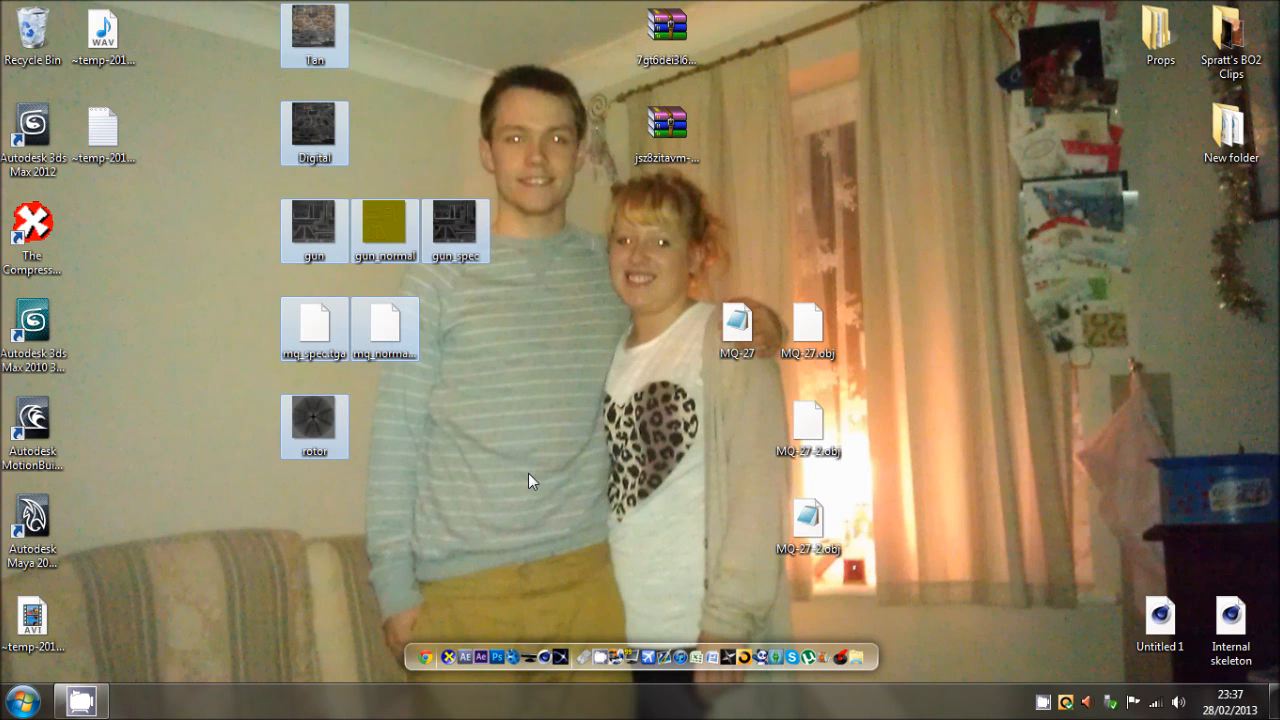
mouse_move(465, 490)
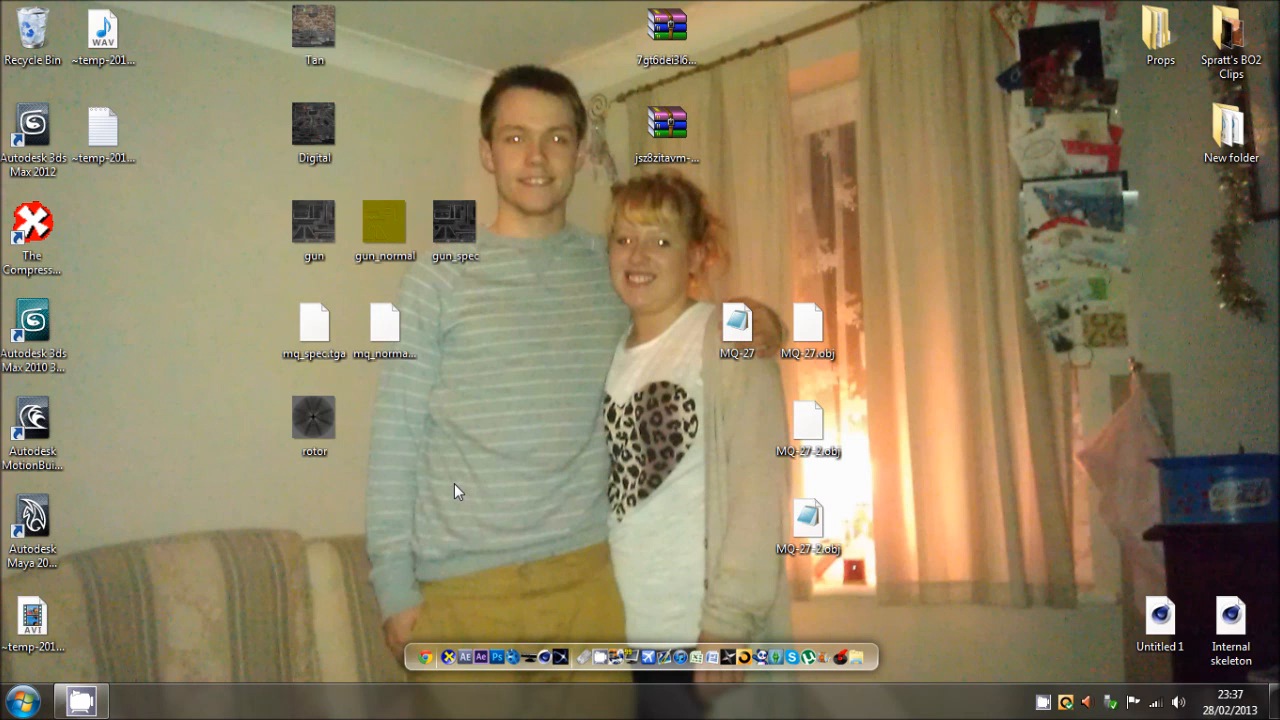
mouse_move(440, 453)
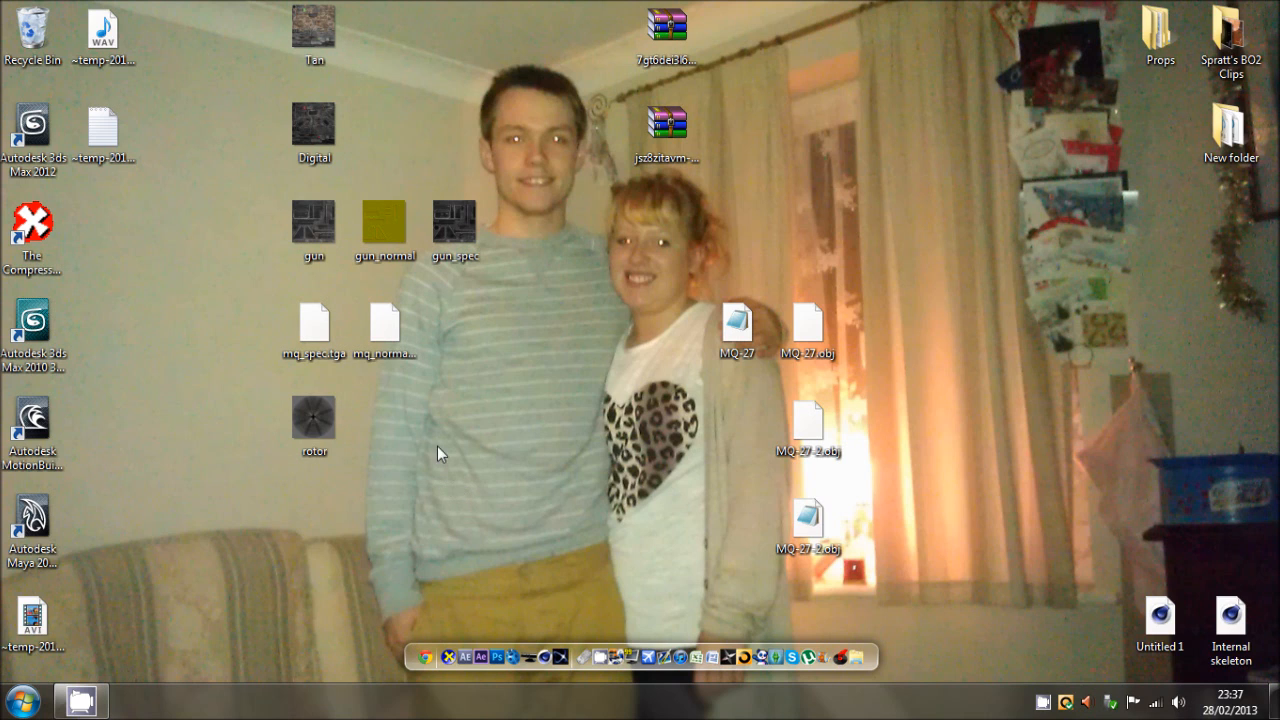
mouse_move(201, 264)
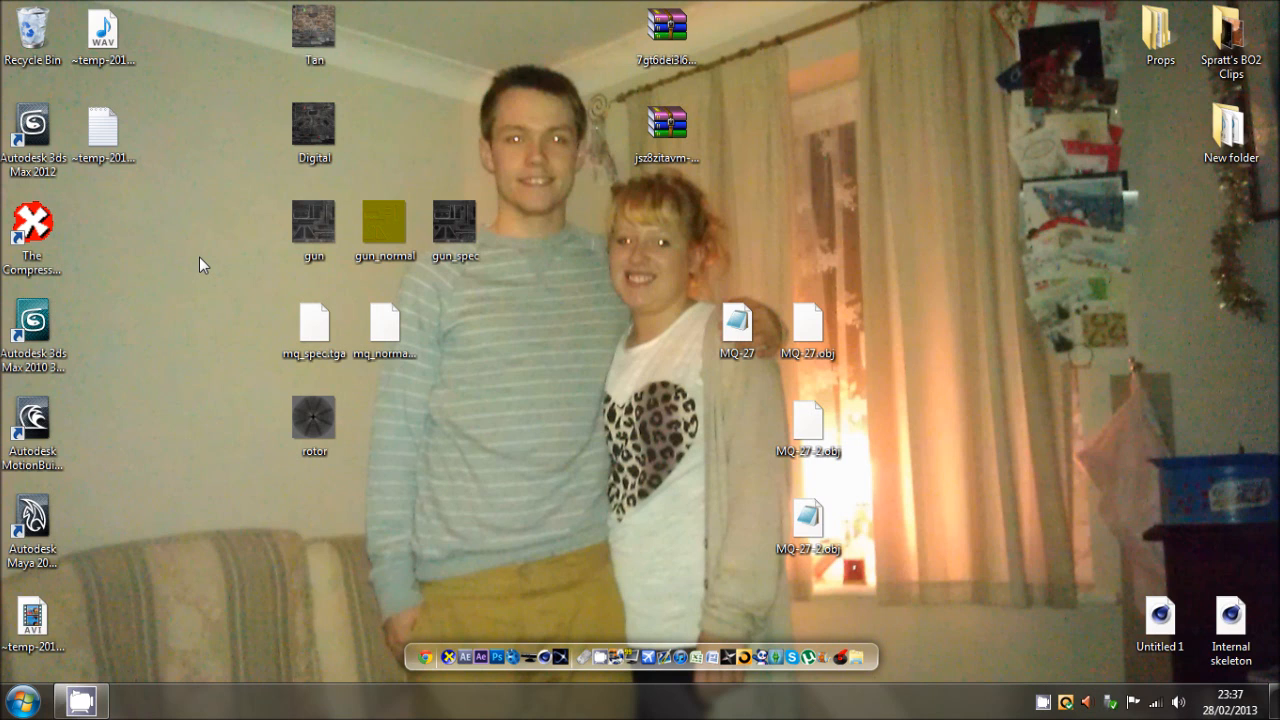
mouse_move(351, 657)
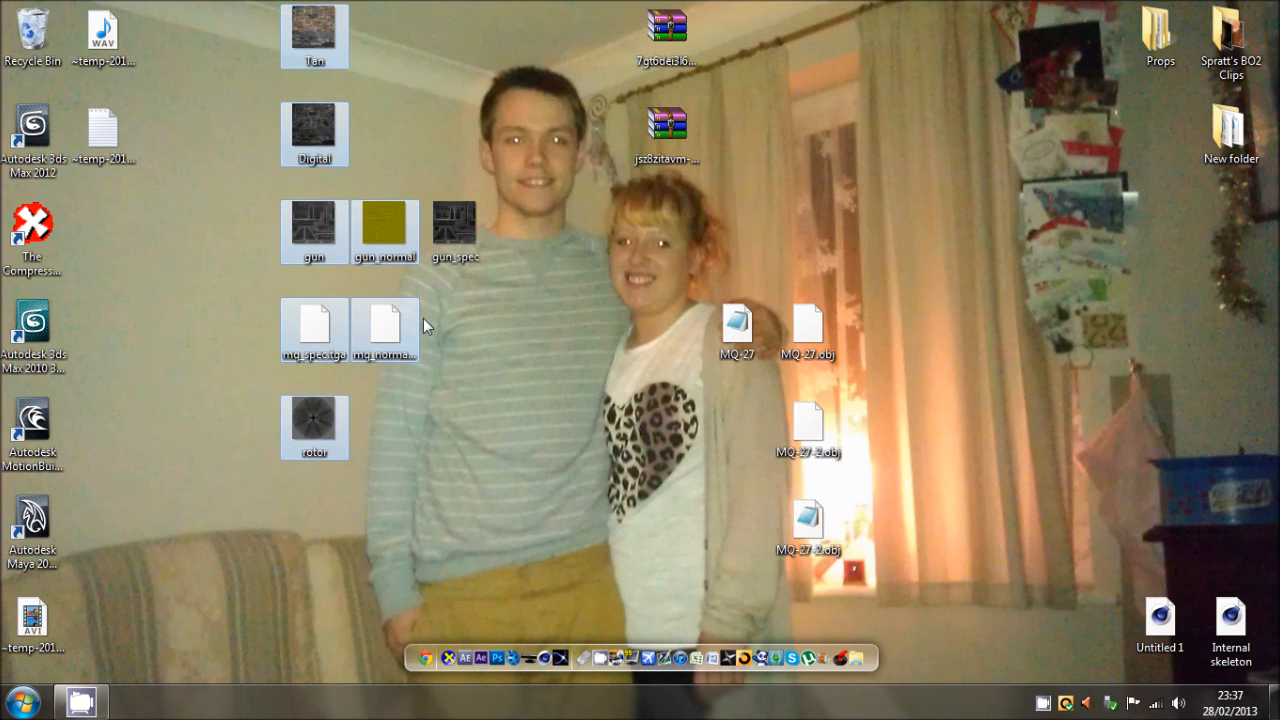
drag(283, 8, 485, 460)
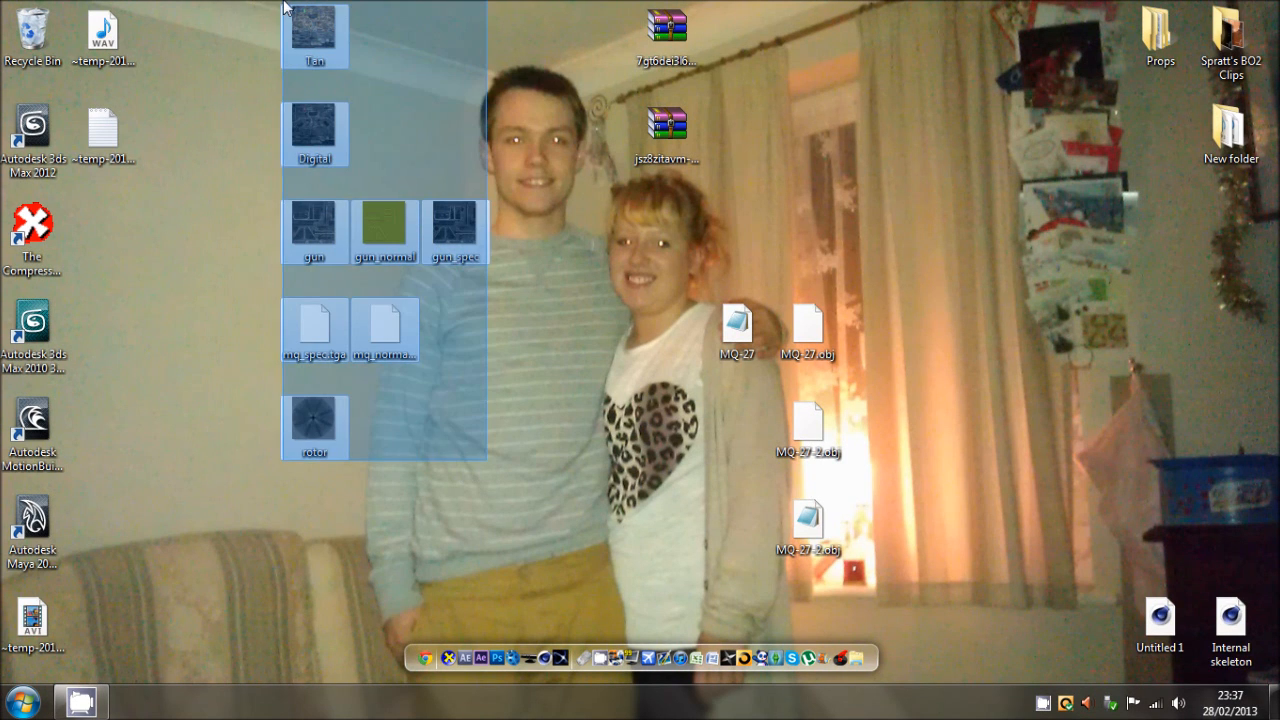
click(33, 245)
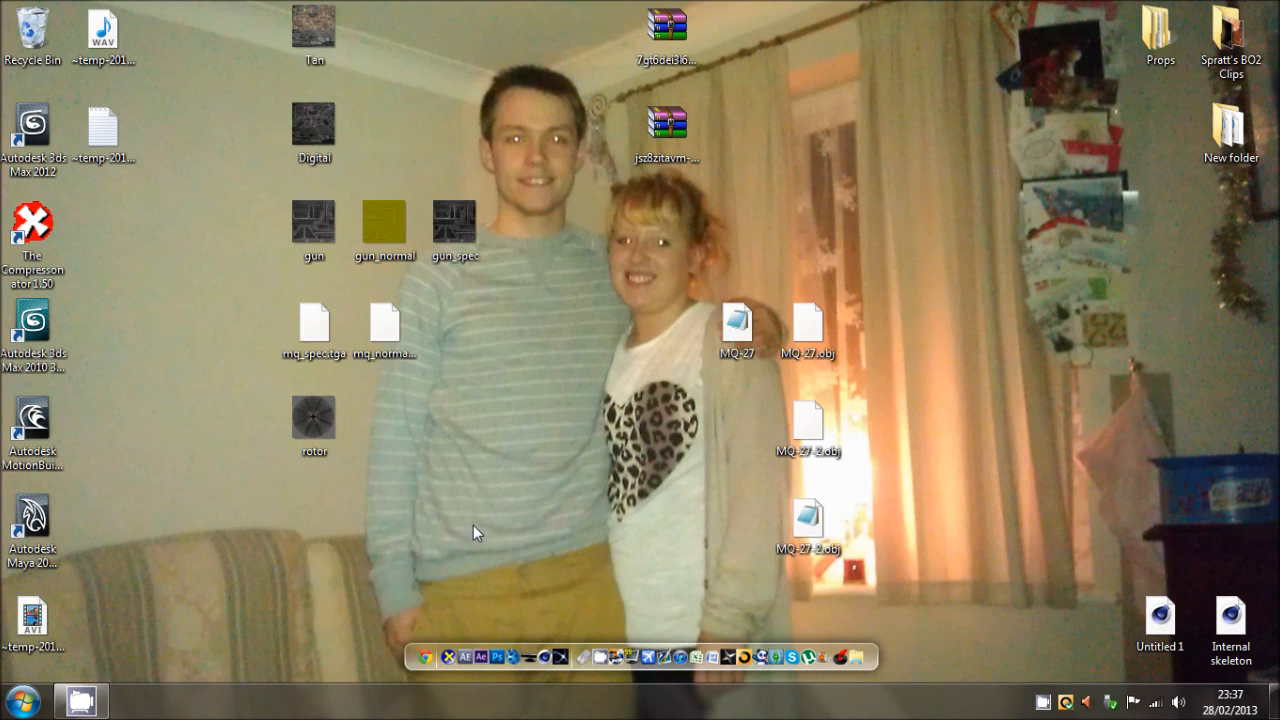
mouse_move(480, 530)
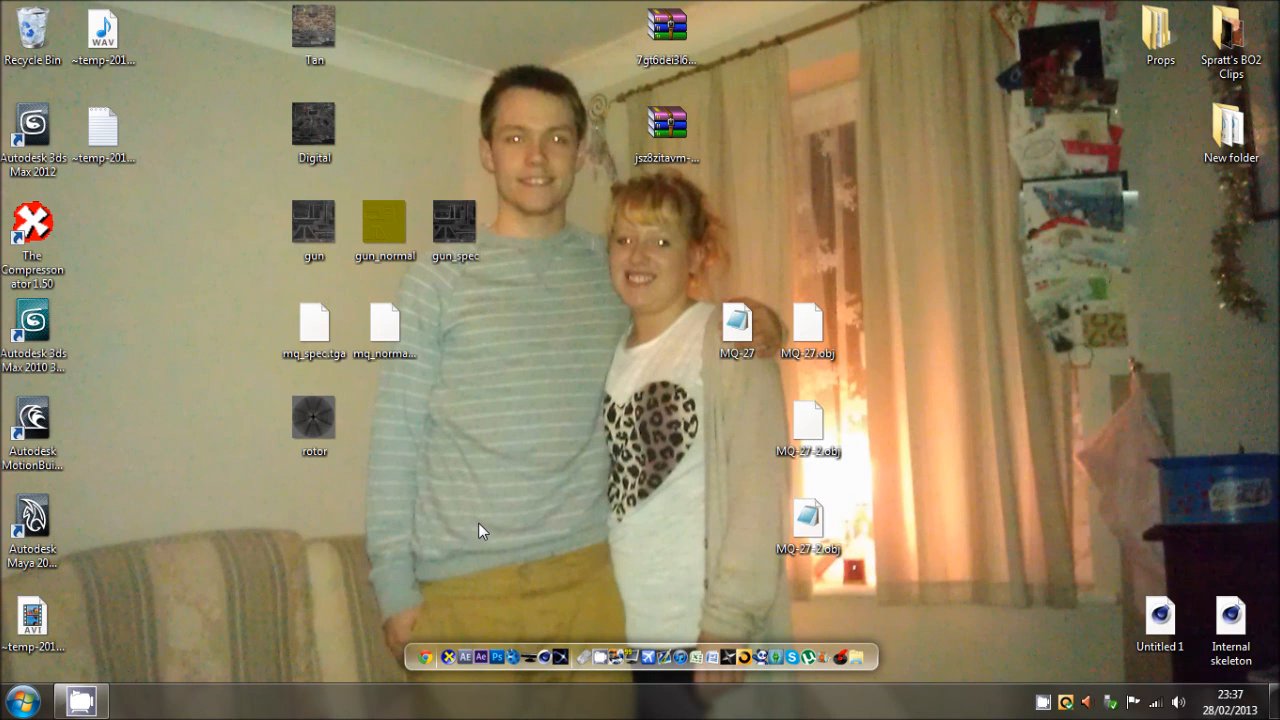